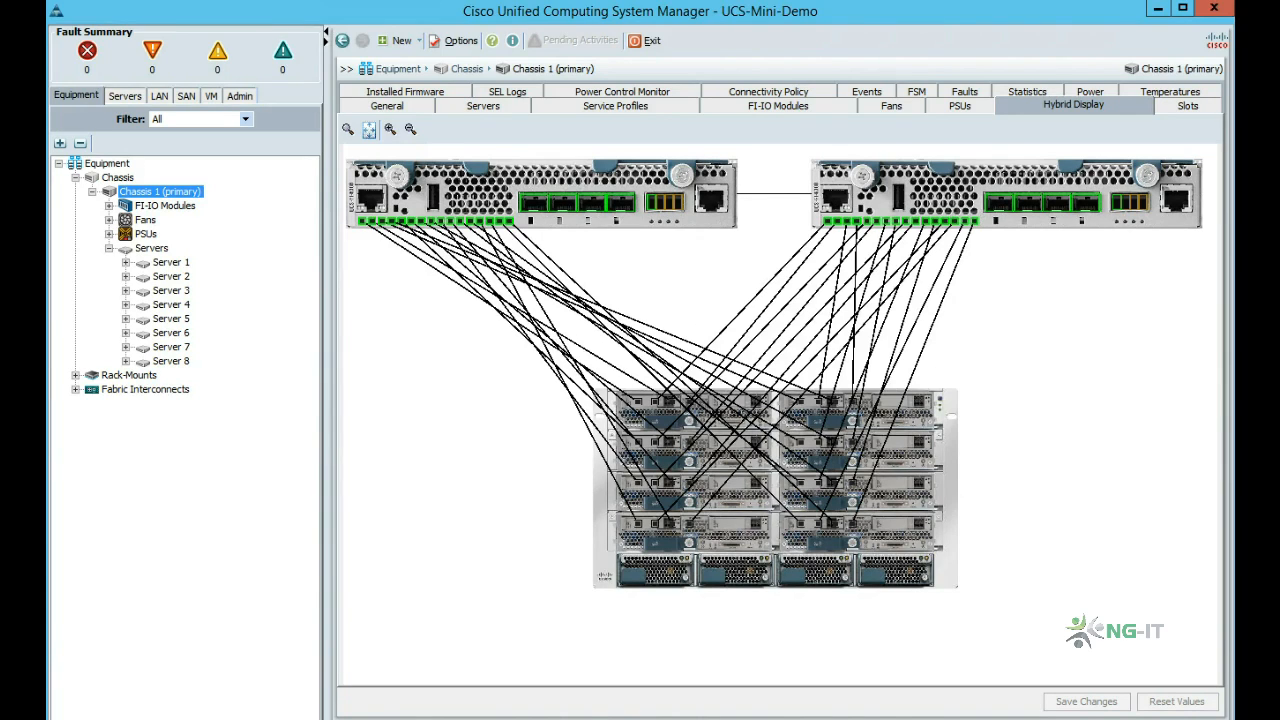
mouse_move(564, 204)
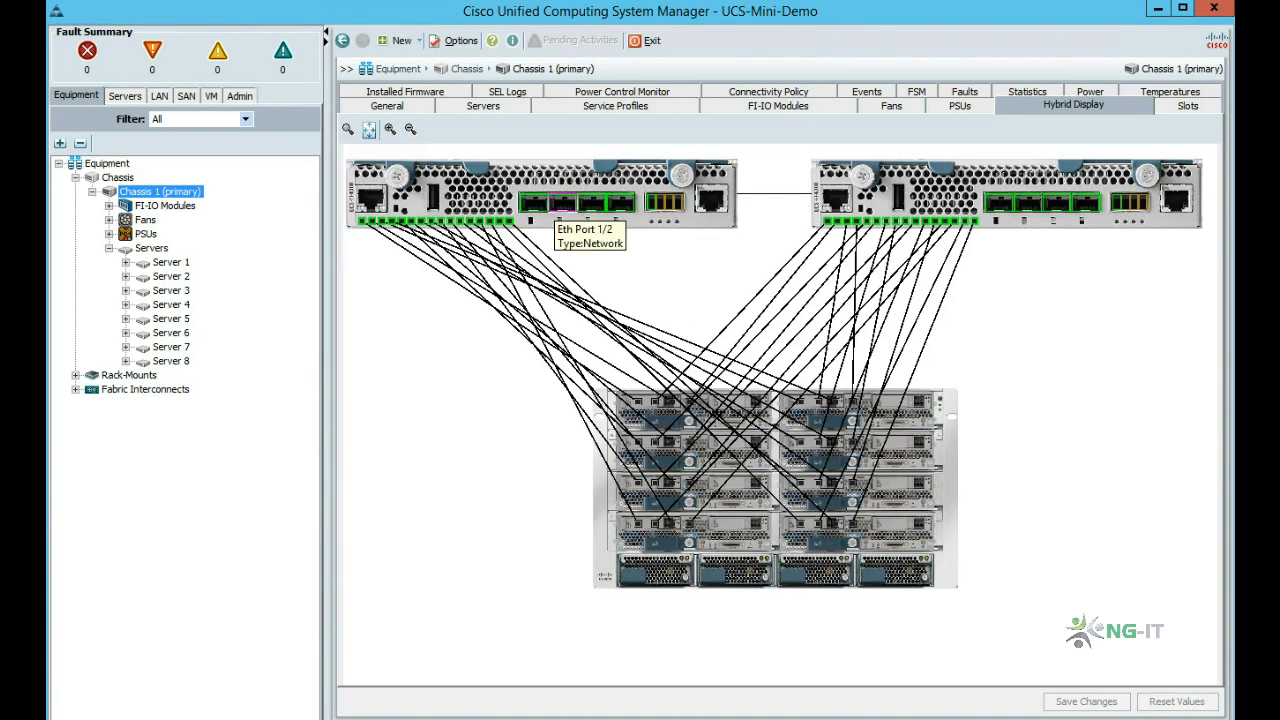
Bring up the Properties window for port 1/2 on the chassis FI I/O module
double_click(580, 204)
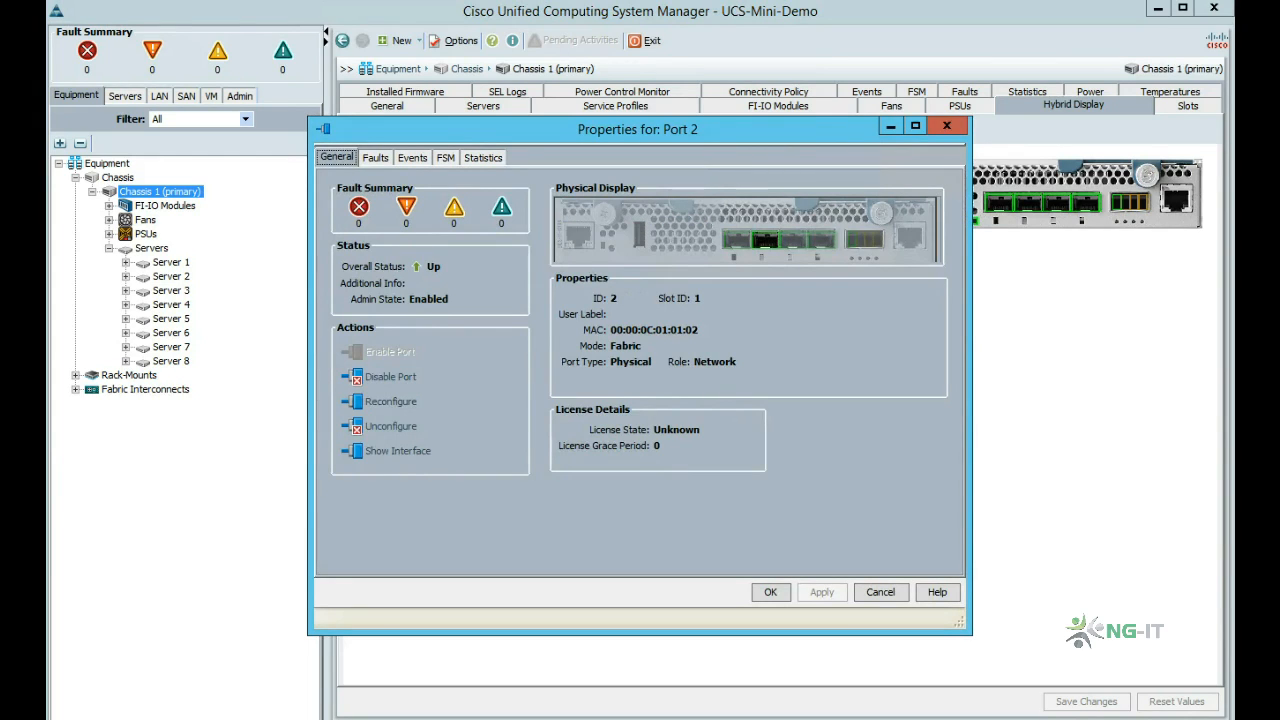
Dismiss the Port 2 properties and show Chassis 1's eight unassociated B200-M3 servers
click(484, 156)
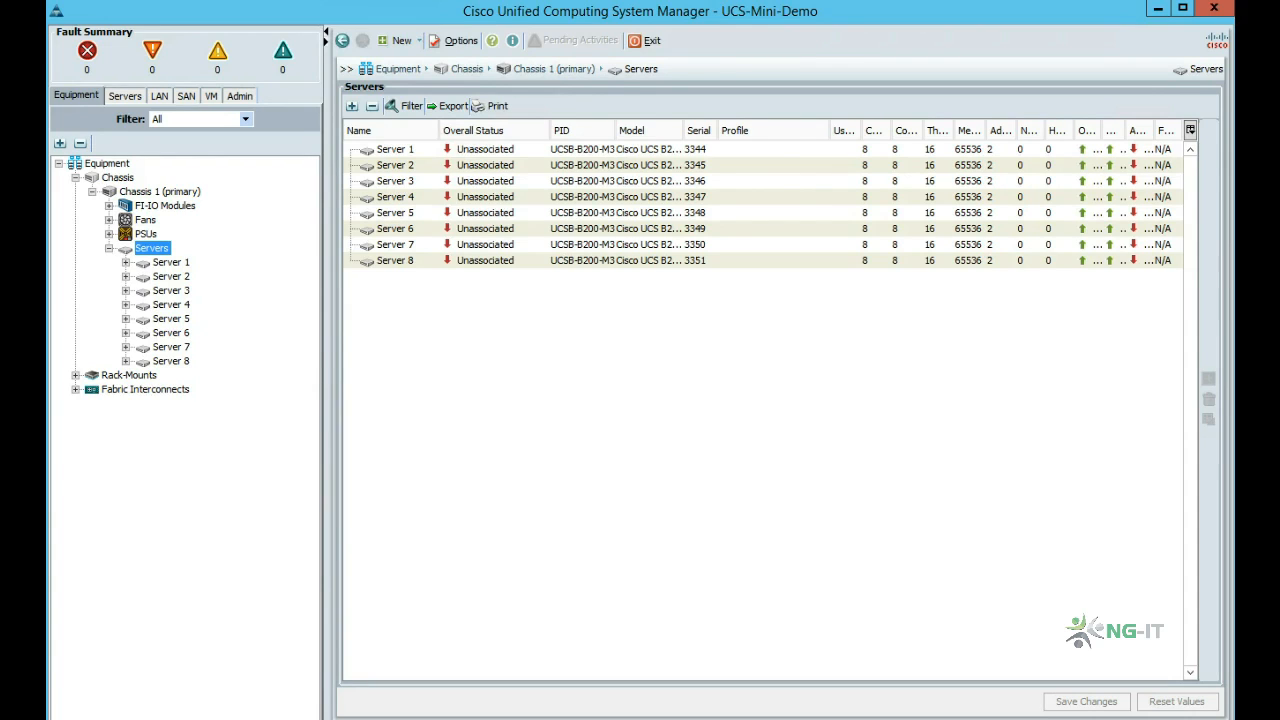
Begin a service profile template named vSphere5 as an updating template with Demo-UUID-Pool
click(124, 96)
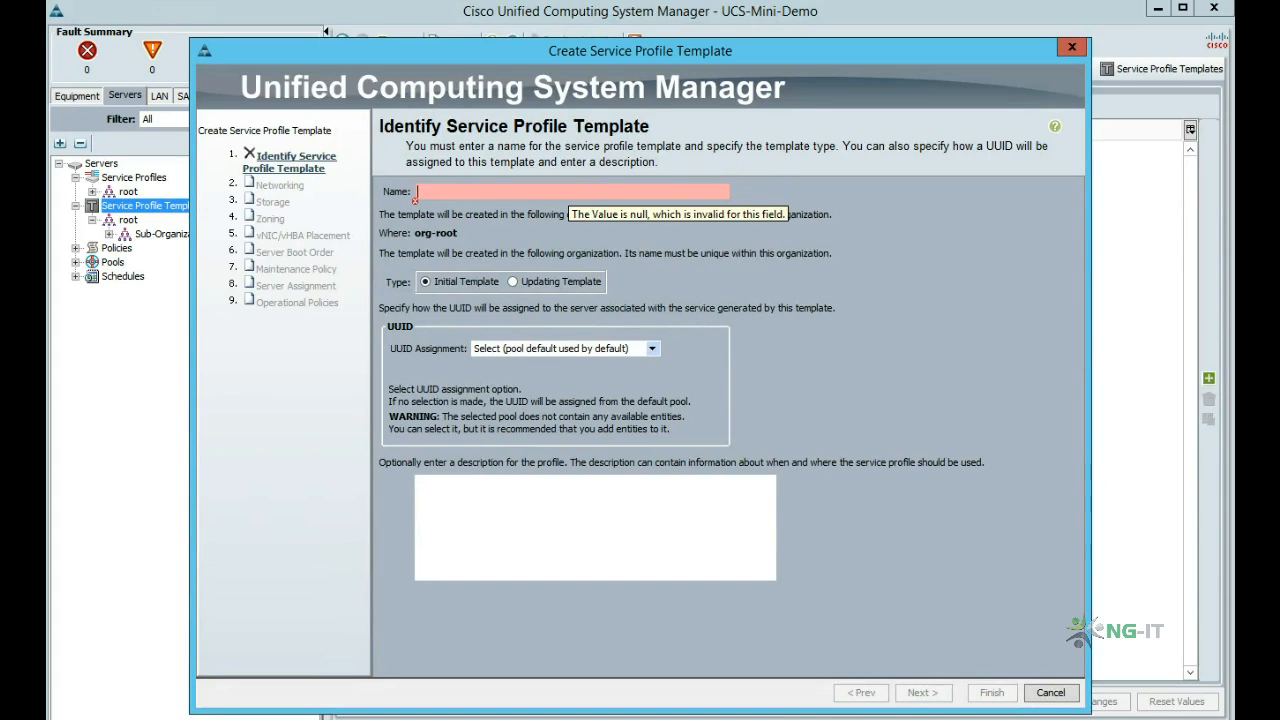
text(vSphere5)
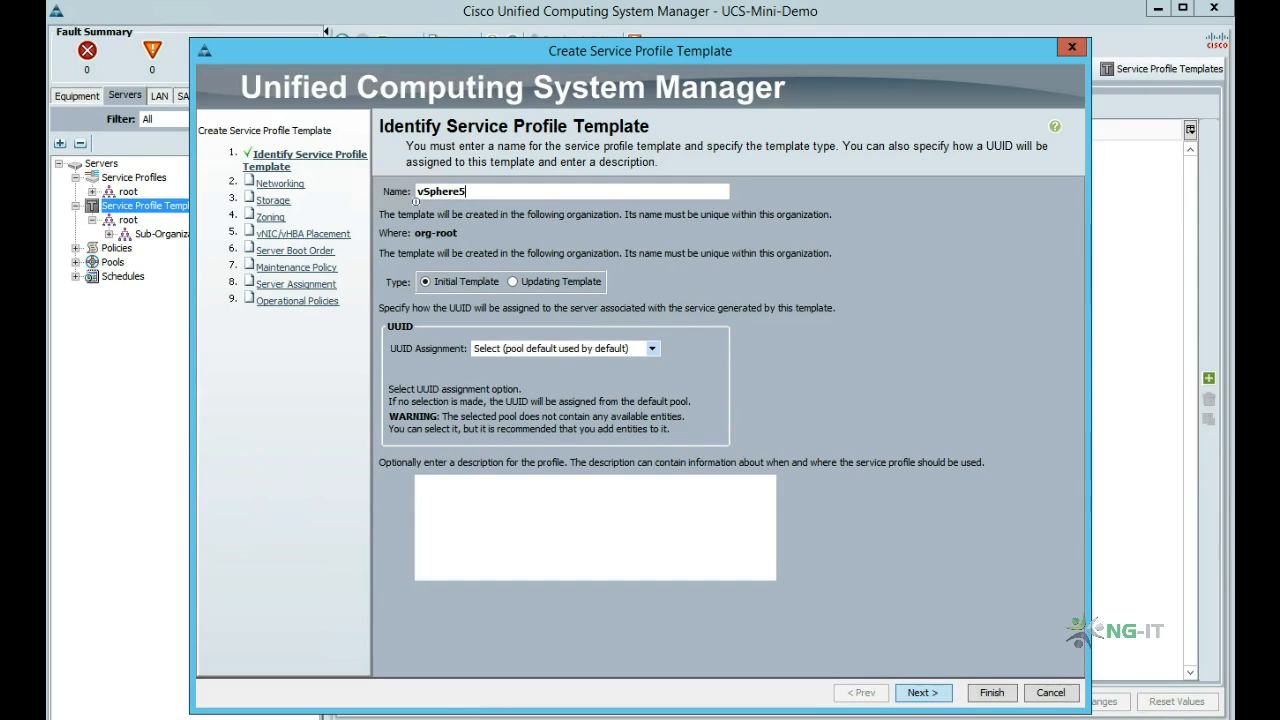
click(512, 280)
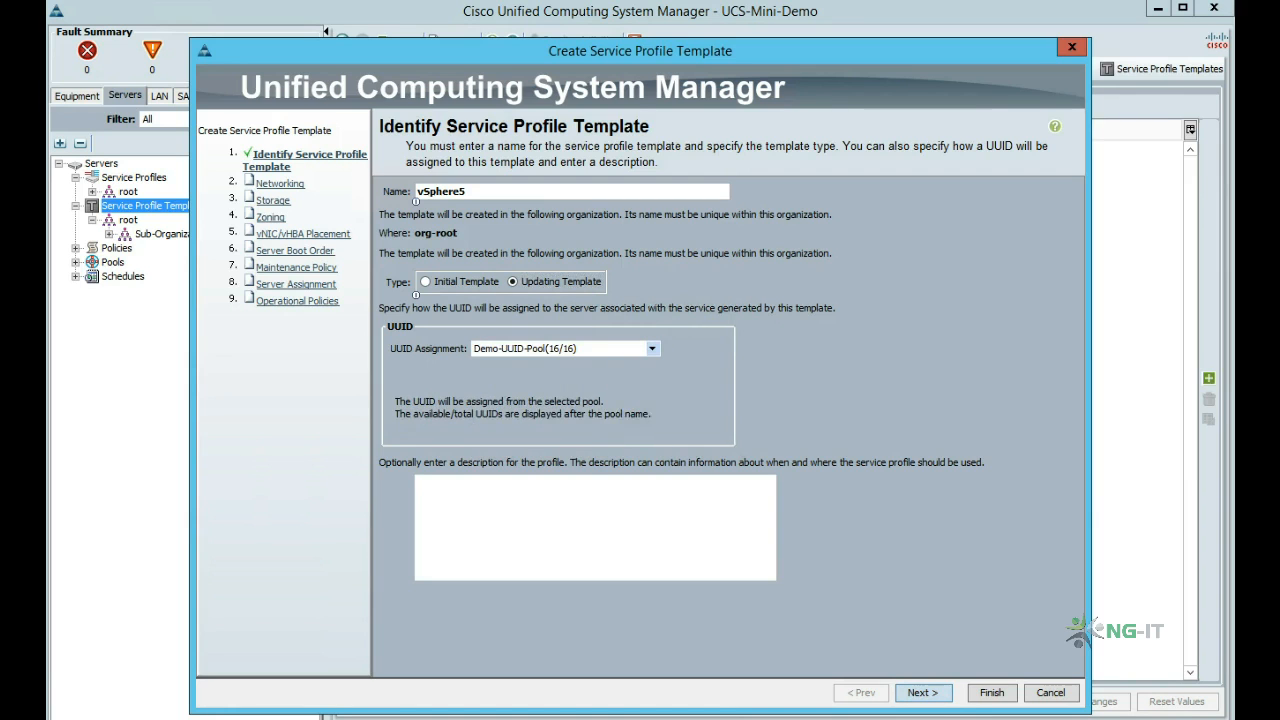
Set networking to the vSphere-Policy LAN connectivity policy with IQN-Pool-1 initiator names
click(920, 692)
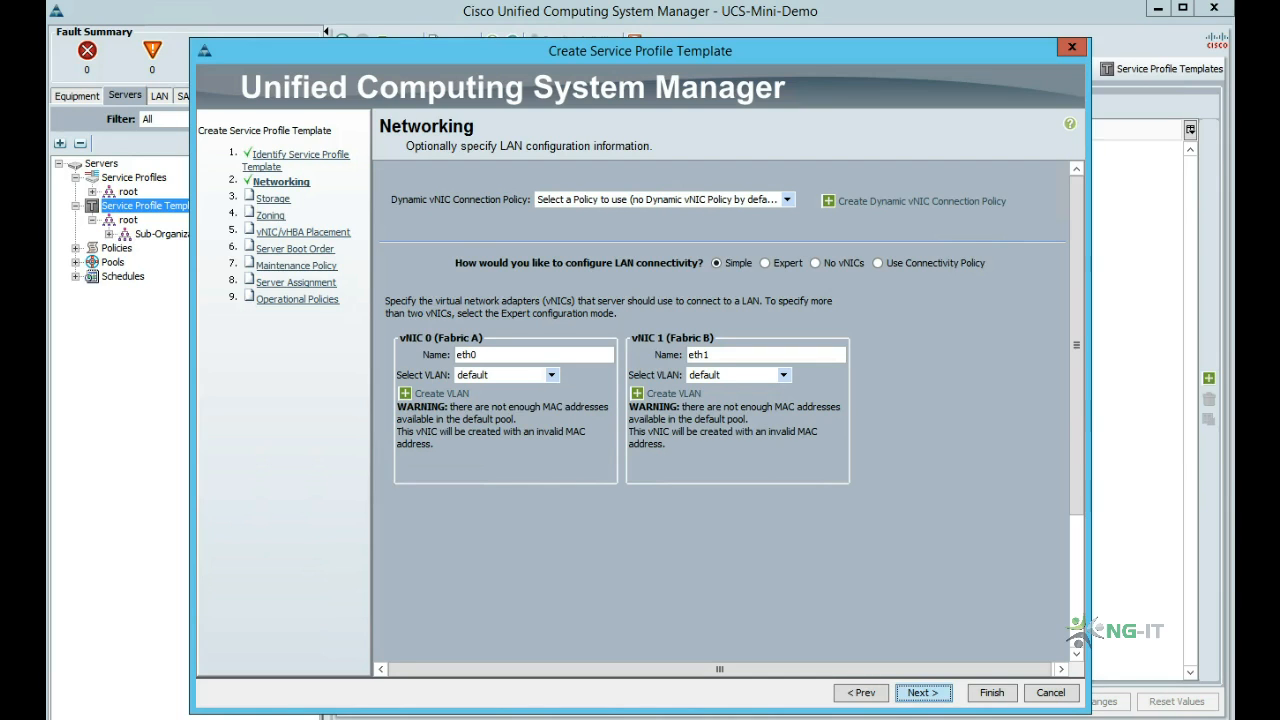
click(878, 262)
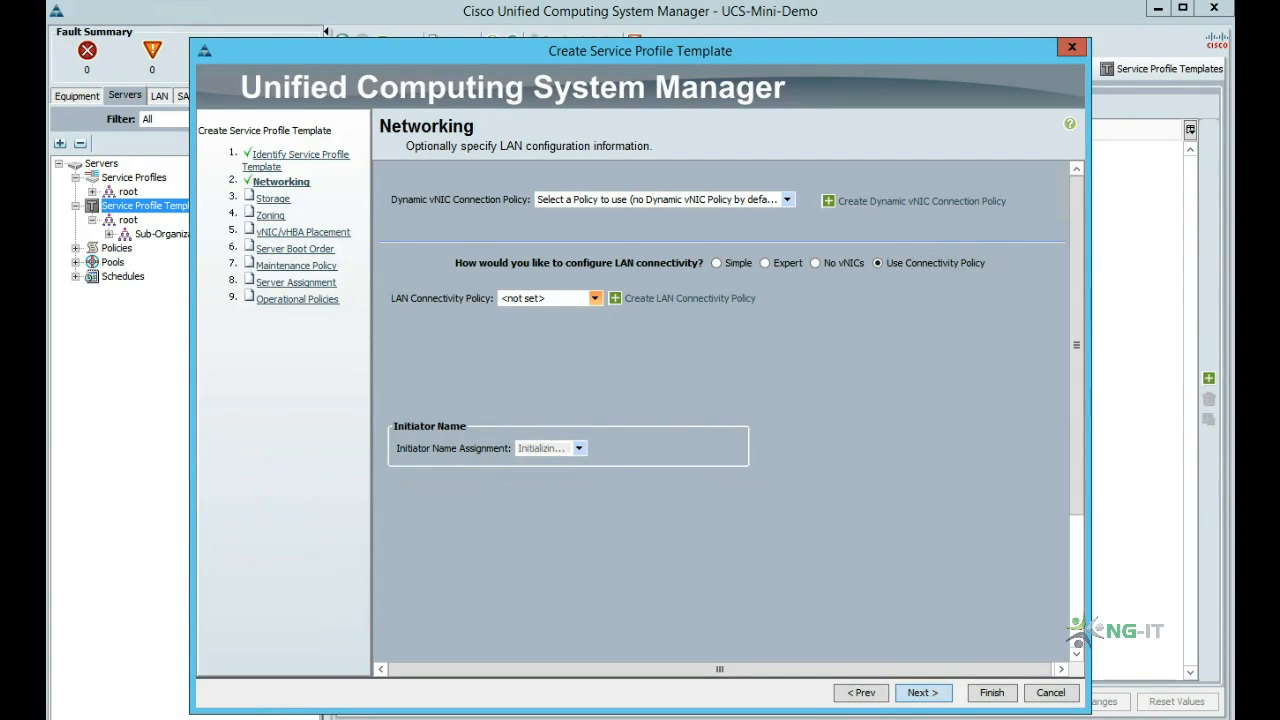
click(594, 298)
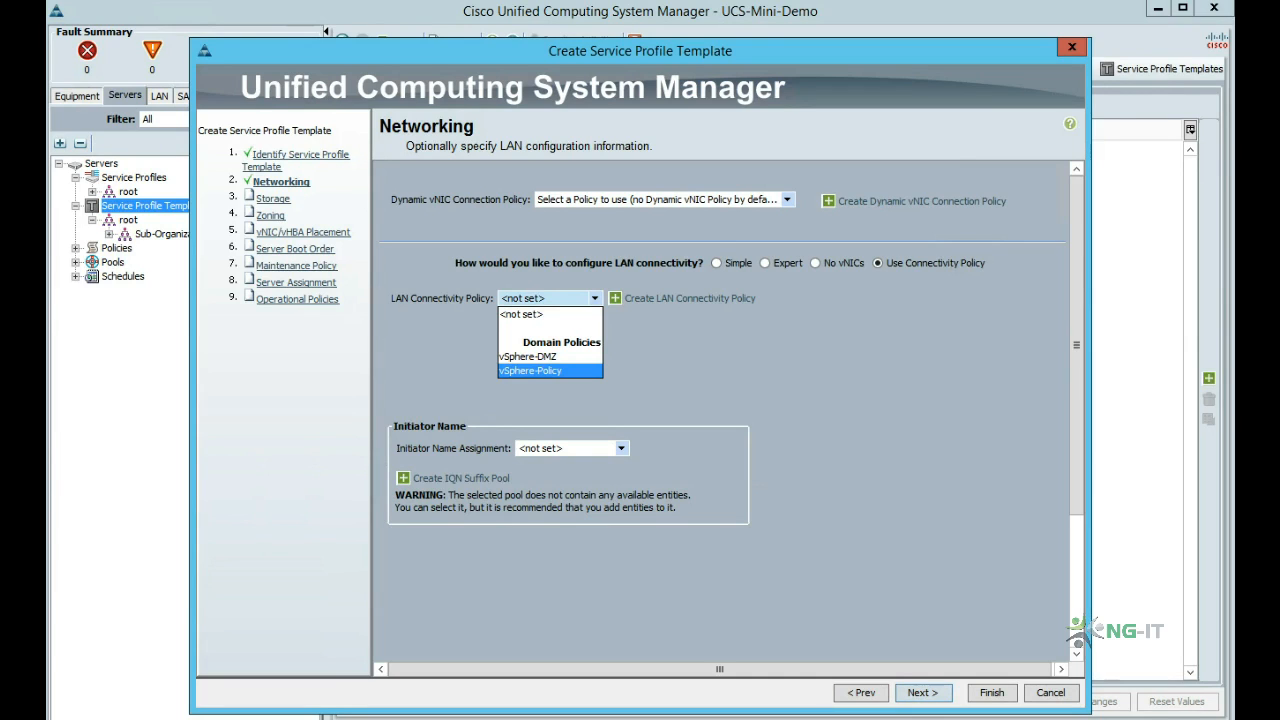
click(530, 370)
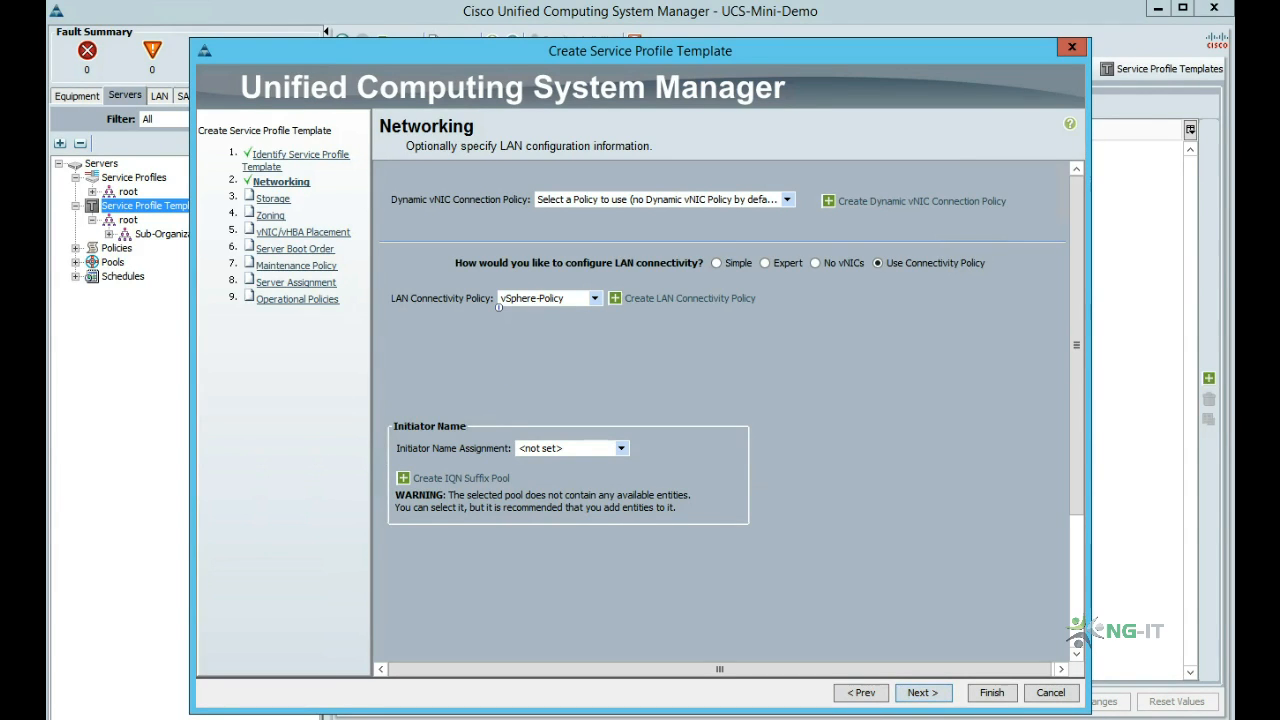
click(620, 448)
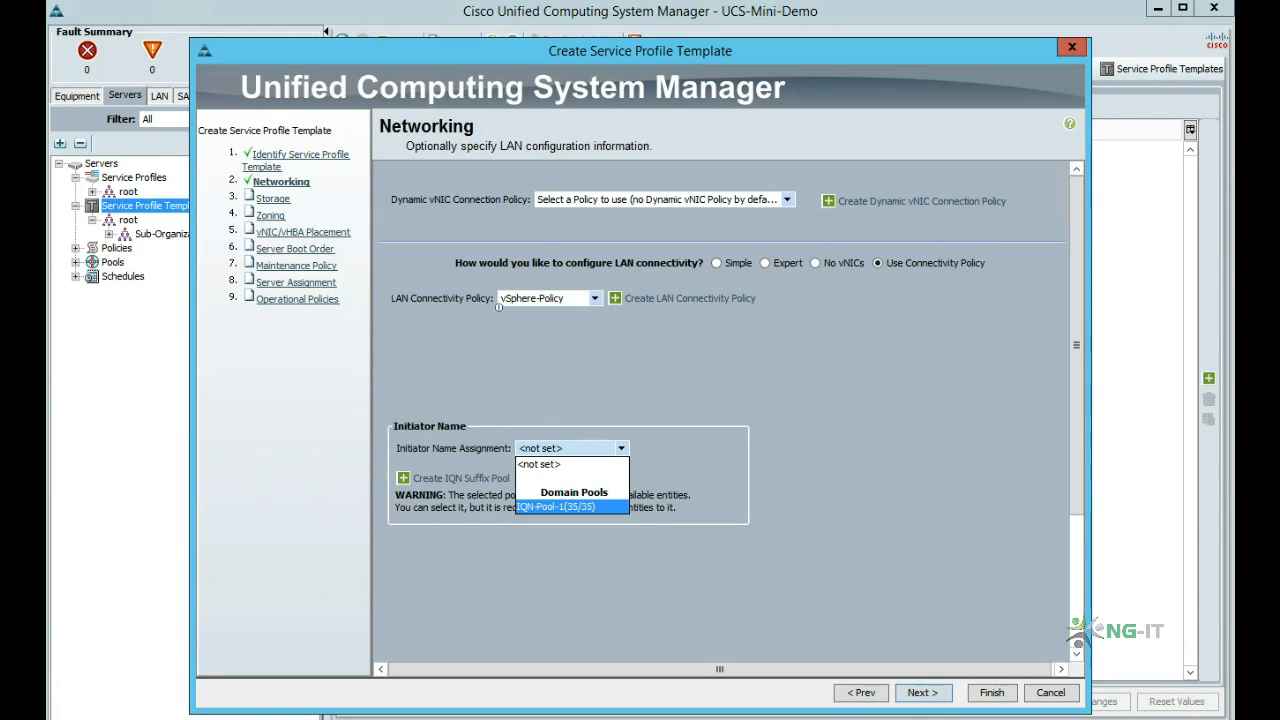
click(556, 508)
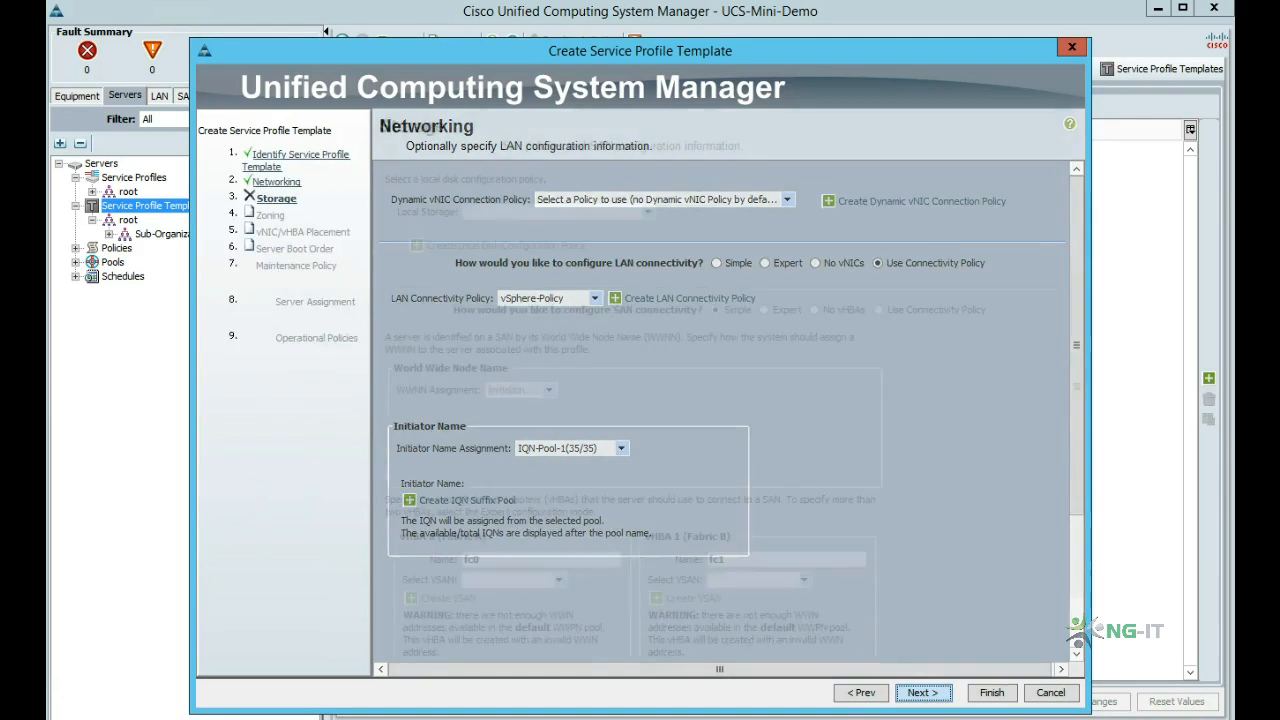
Choose the default local storage policy and continue through zoning and placement to boot order
click(920, 692)
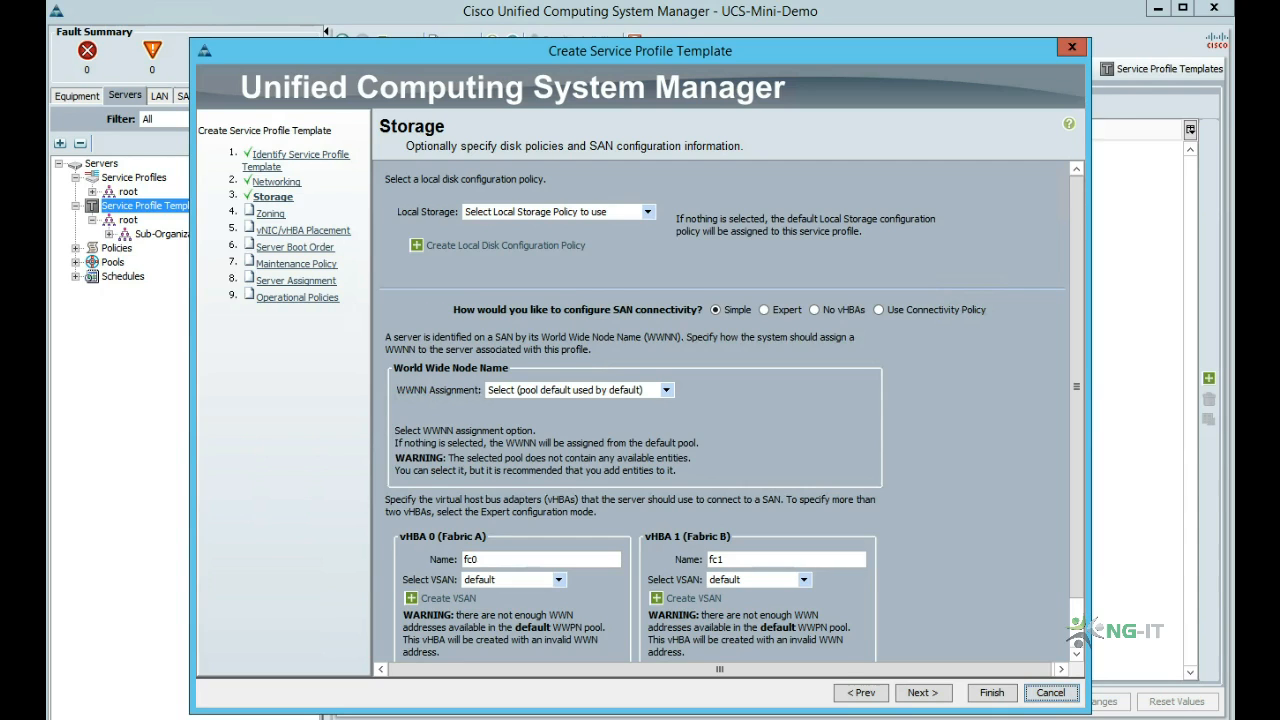
click(648, 212)
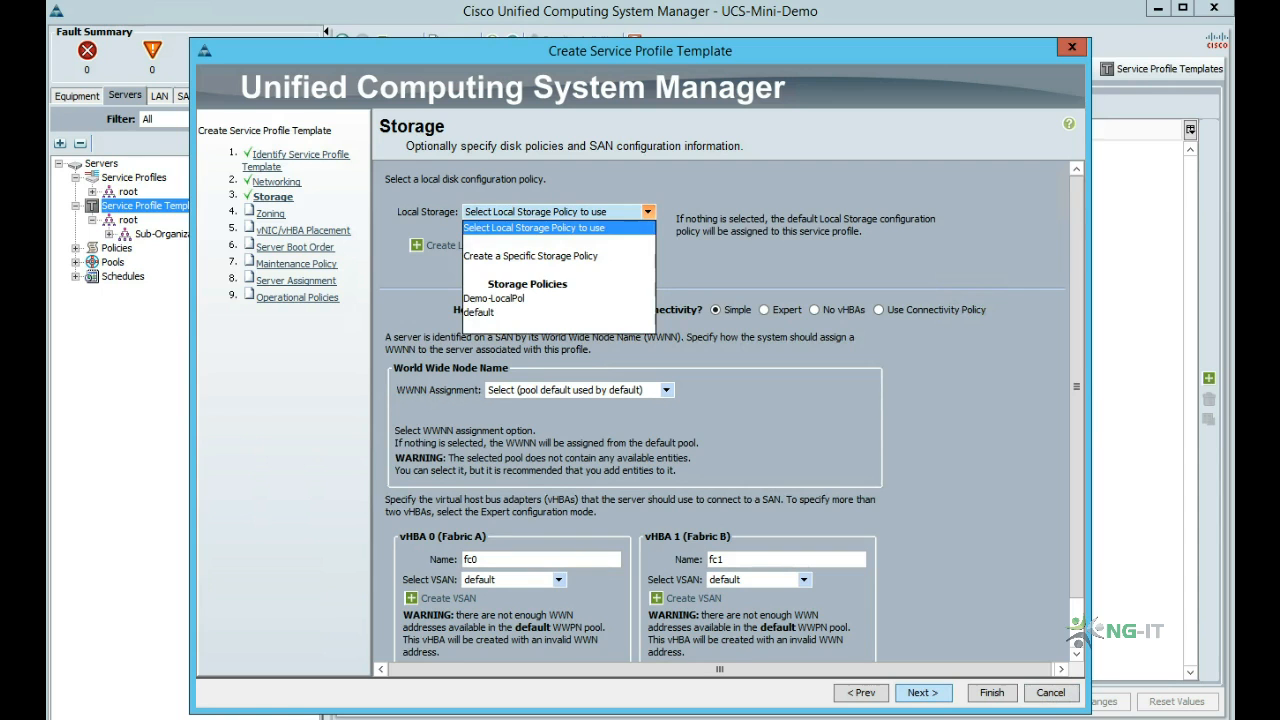
click(478, 312)
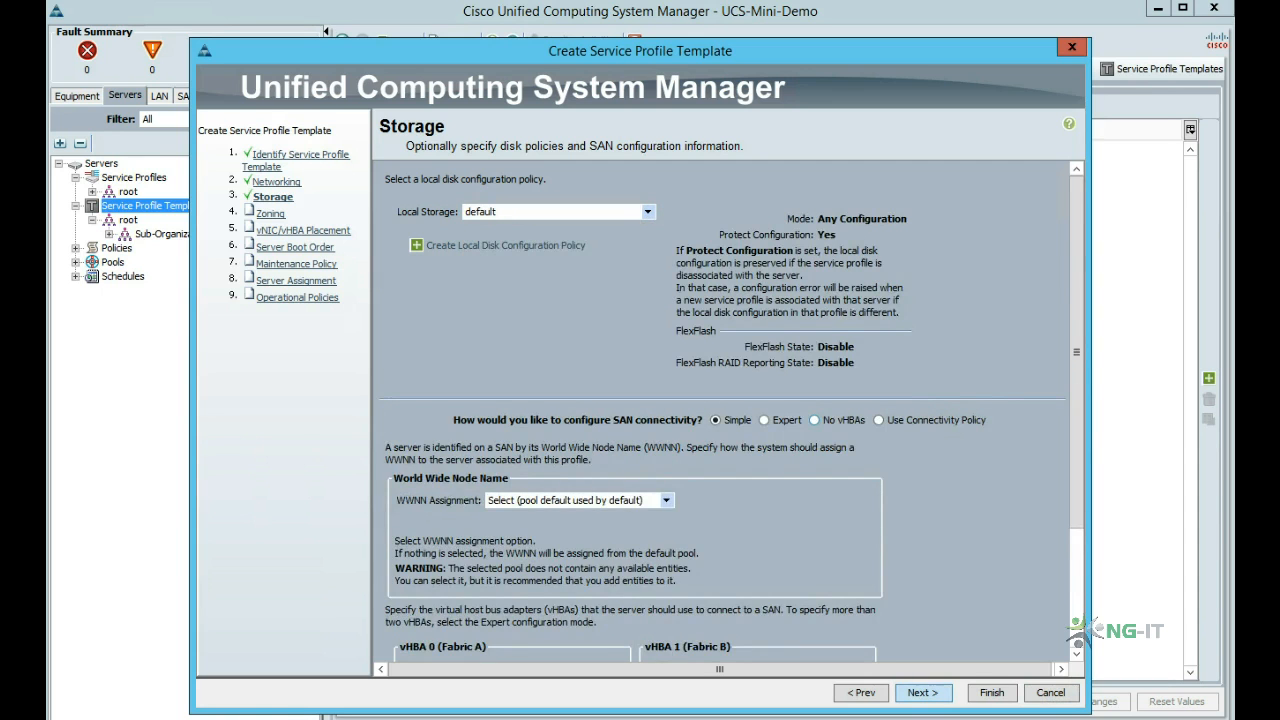
click(922, 692)
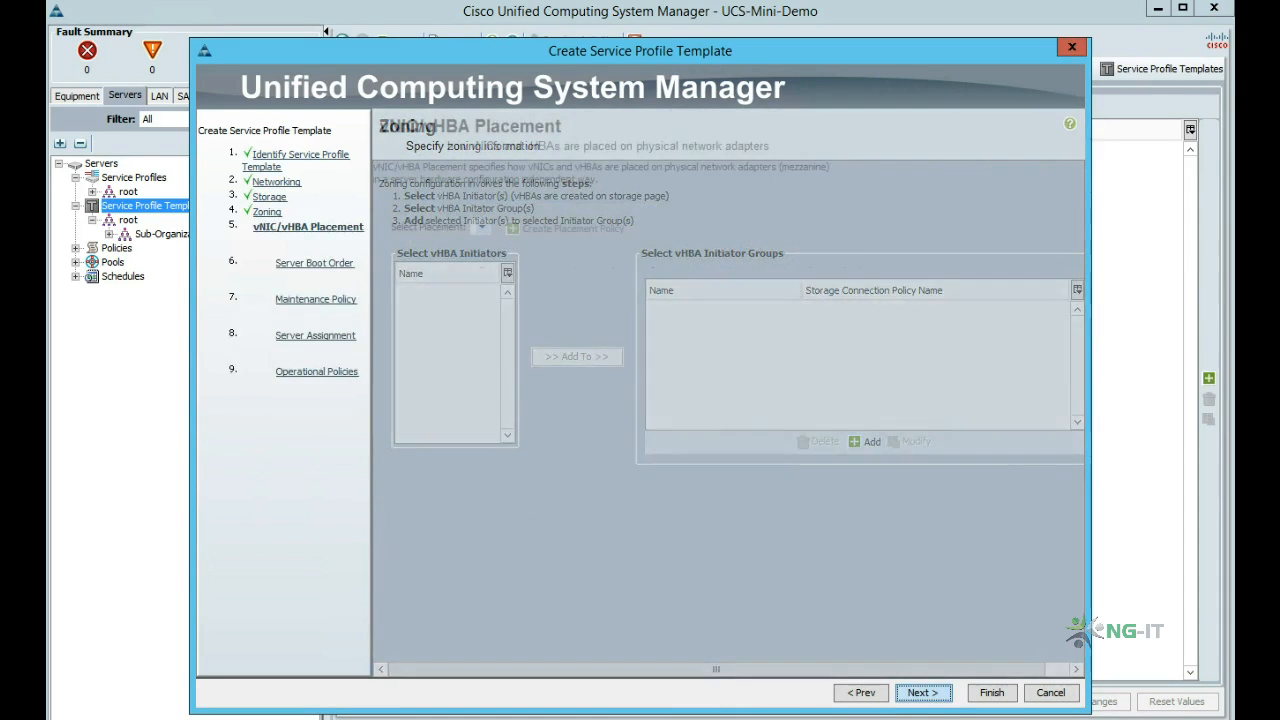
click(920, 692)
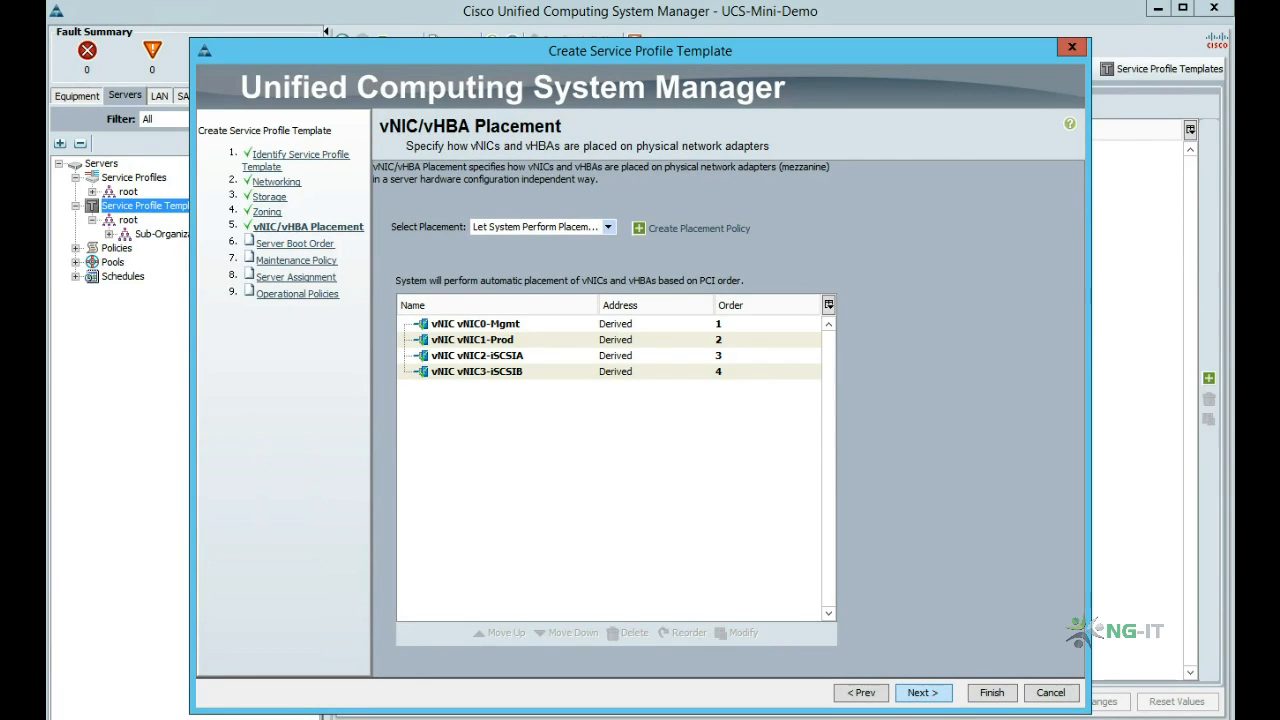
click(920, 692)
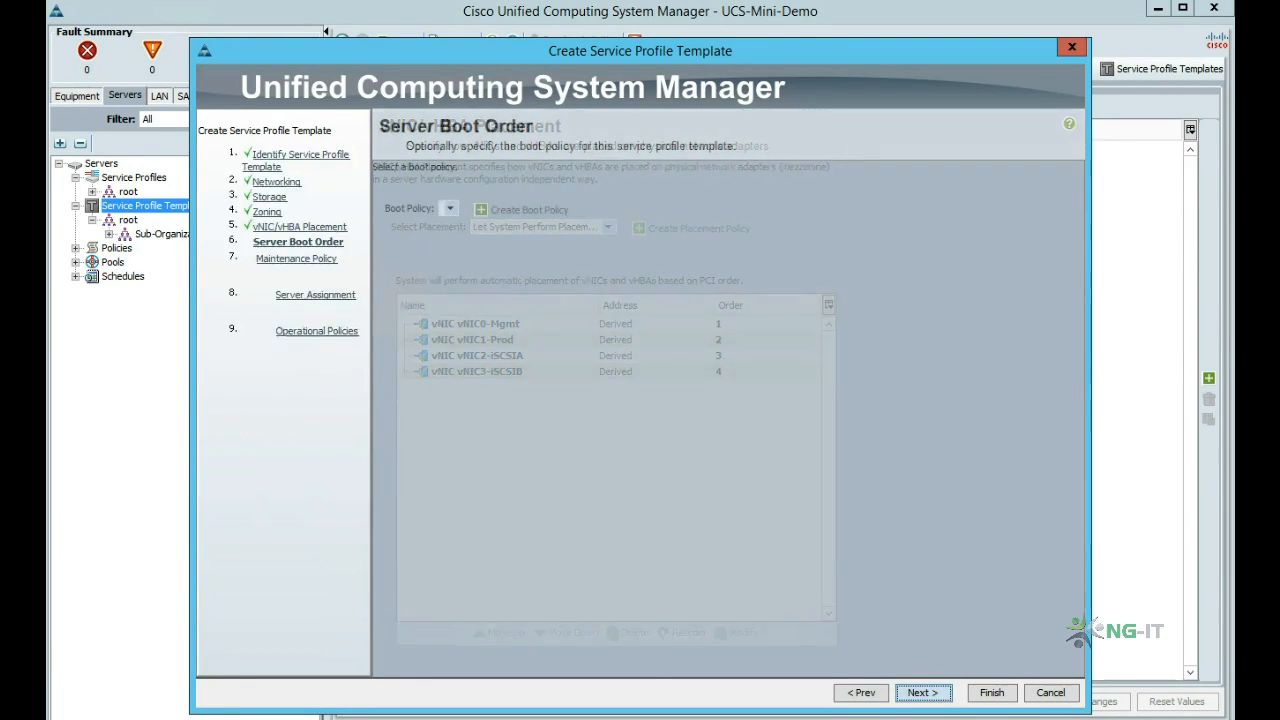
Select the iSCSI-Boot boot policy and start setting boot parameters for the iSCSI-A vNIC
click(920, 692)
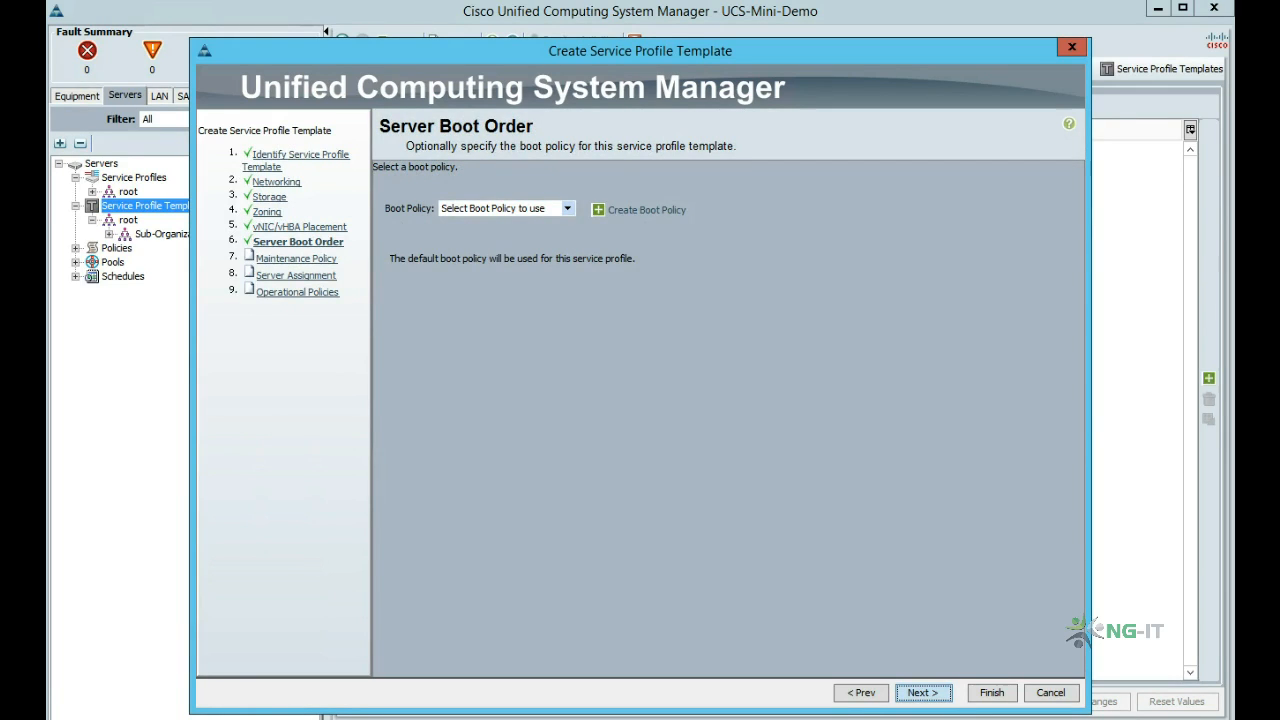
click(568, 208)
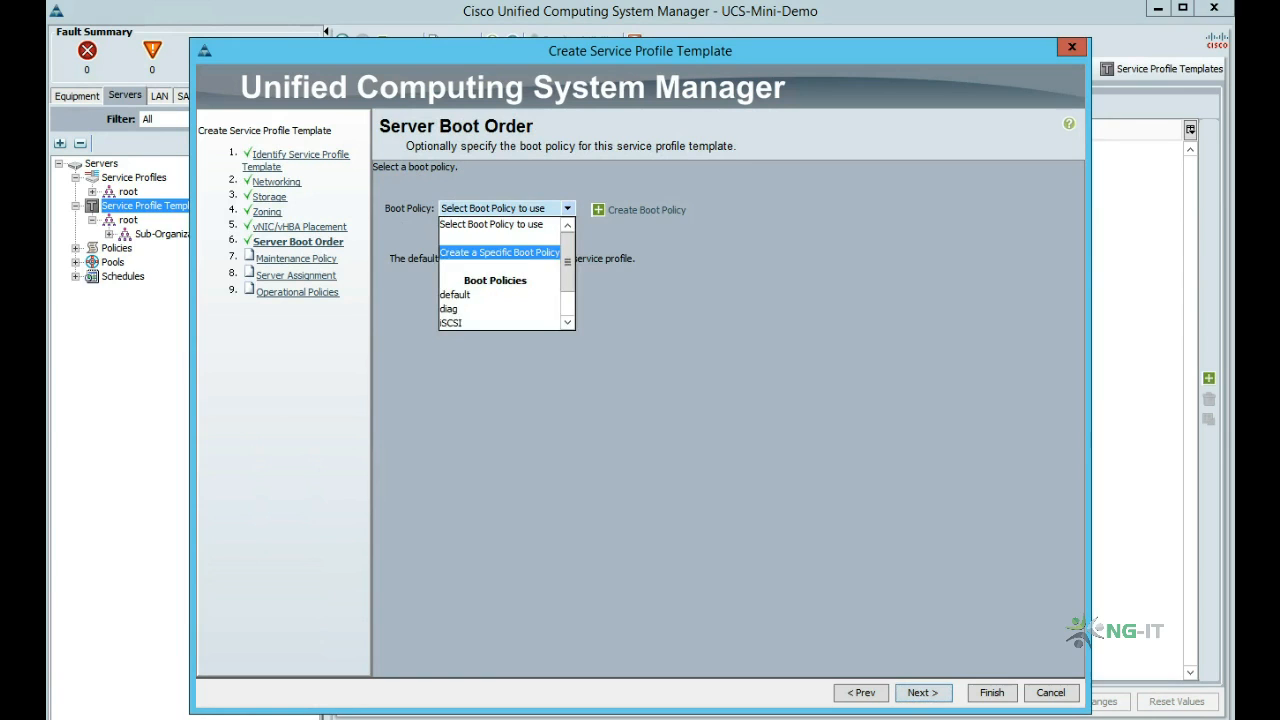
click(452, 322)
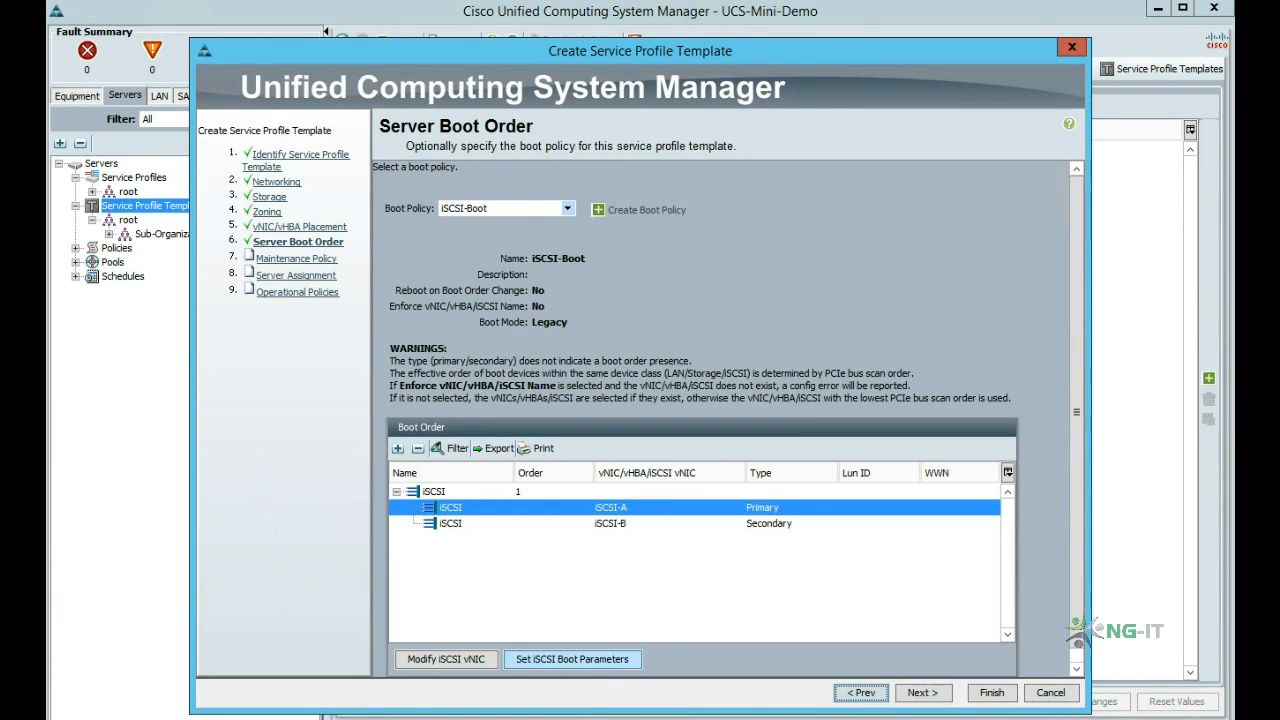
click(572, 660)
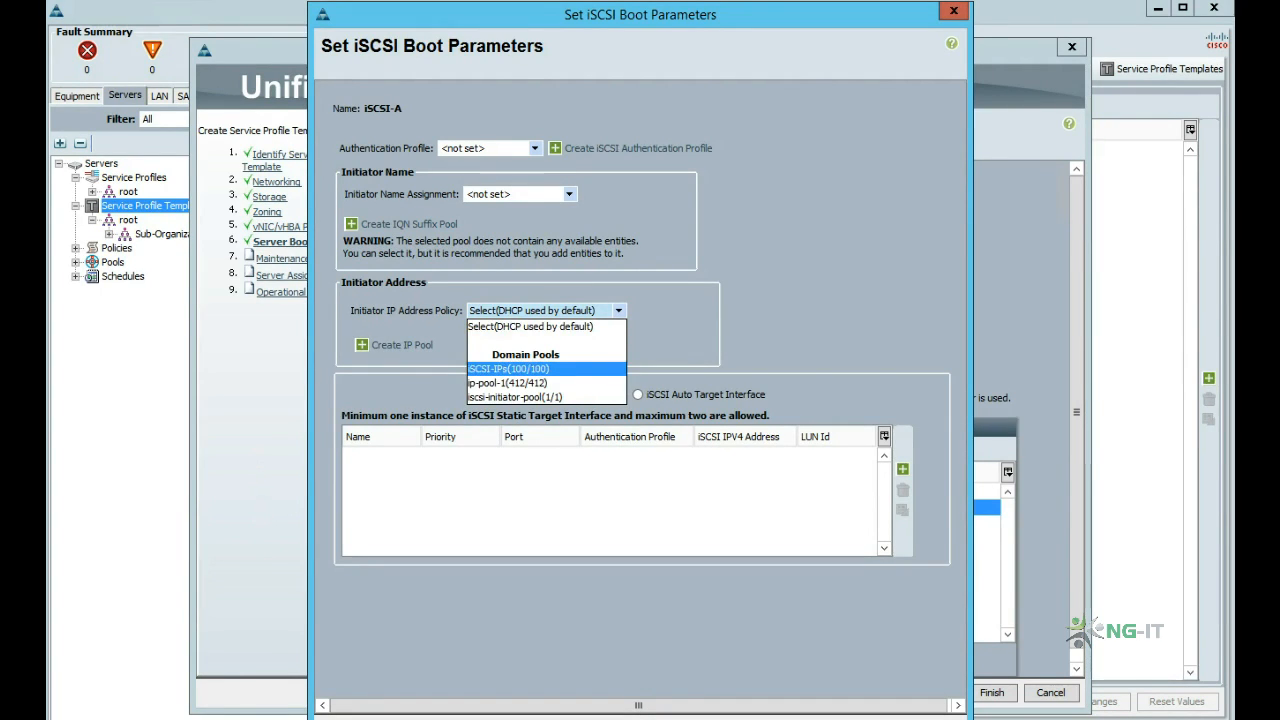
Give iSCSI-A pooled initiator IPs and static target iqn.demoarray at 192.168.101.101
click(508, 368)
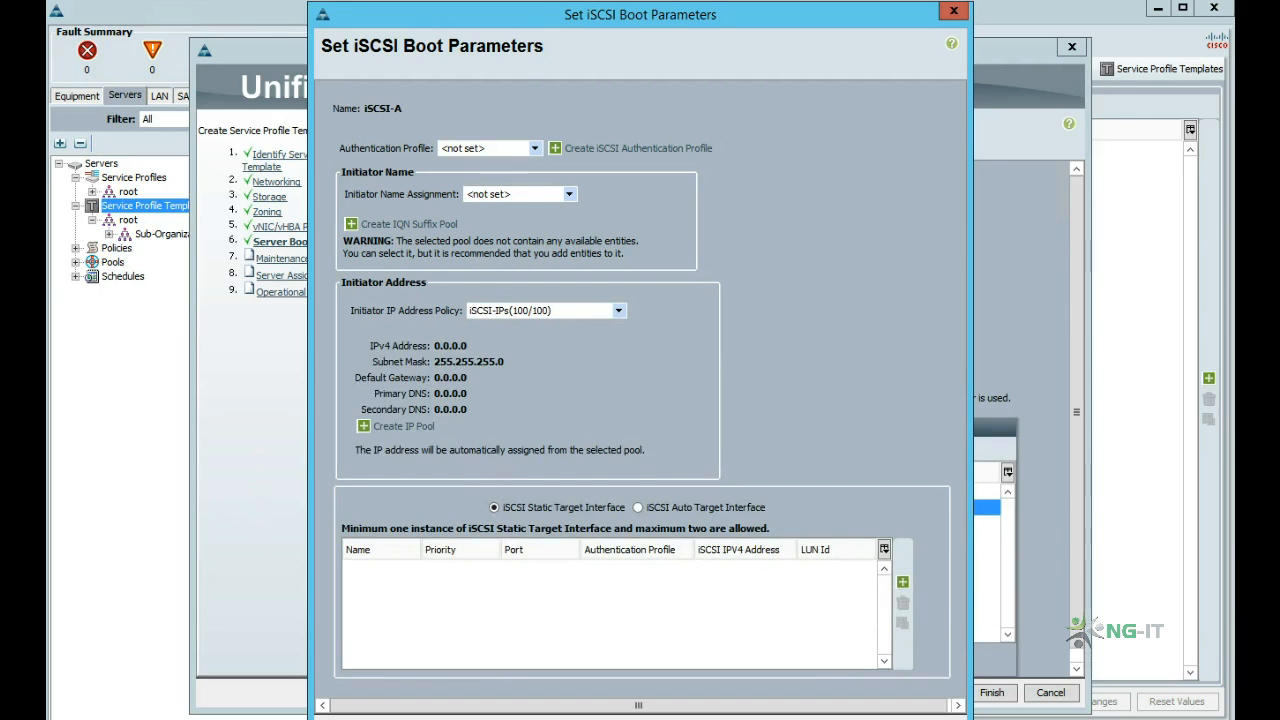
click(902, 582)
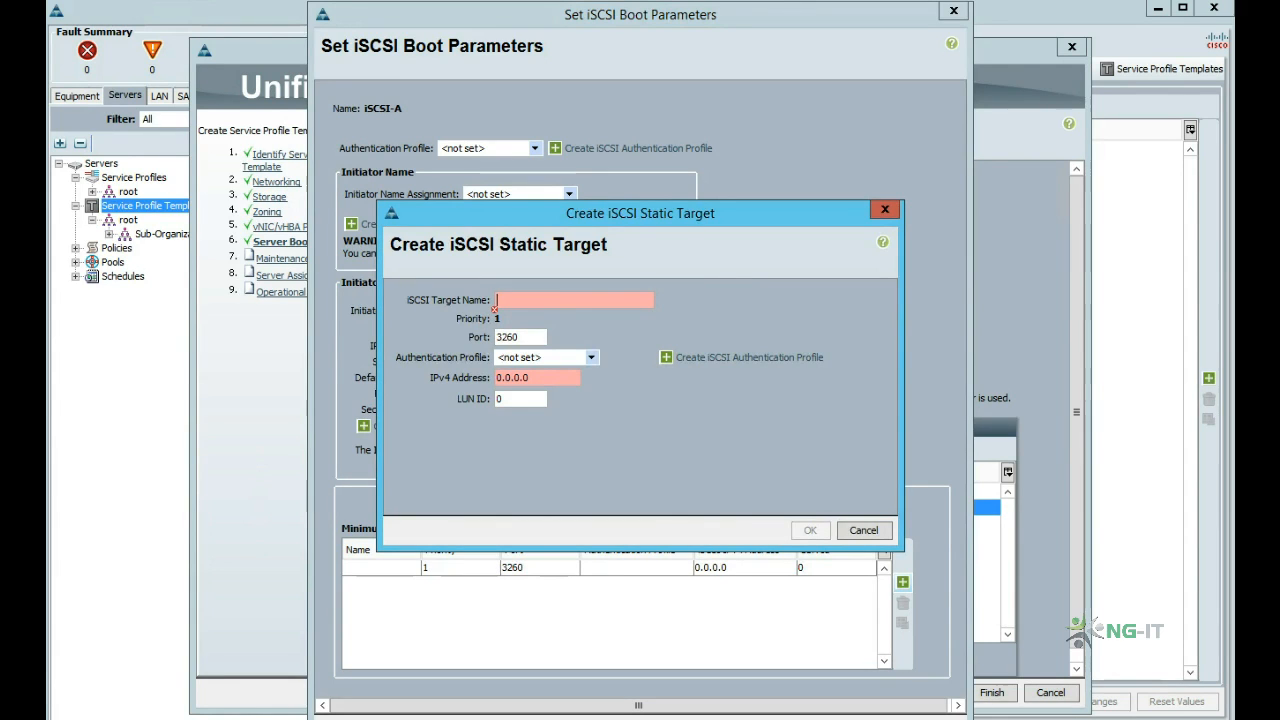
text(iqn.demoarray)
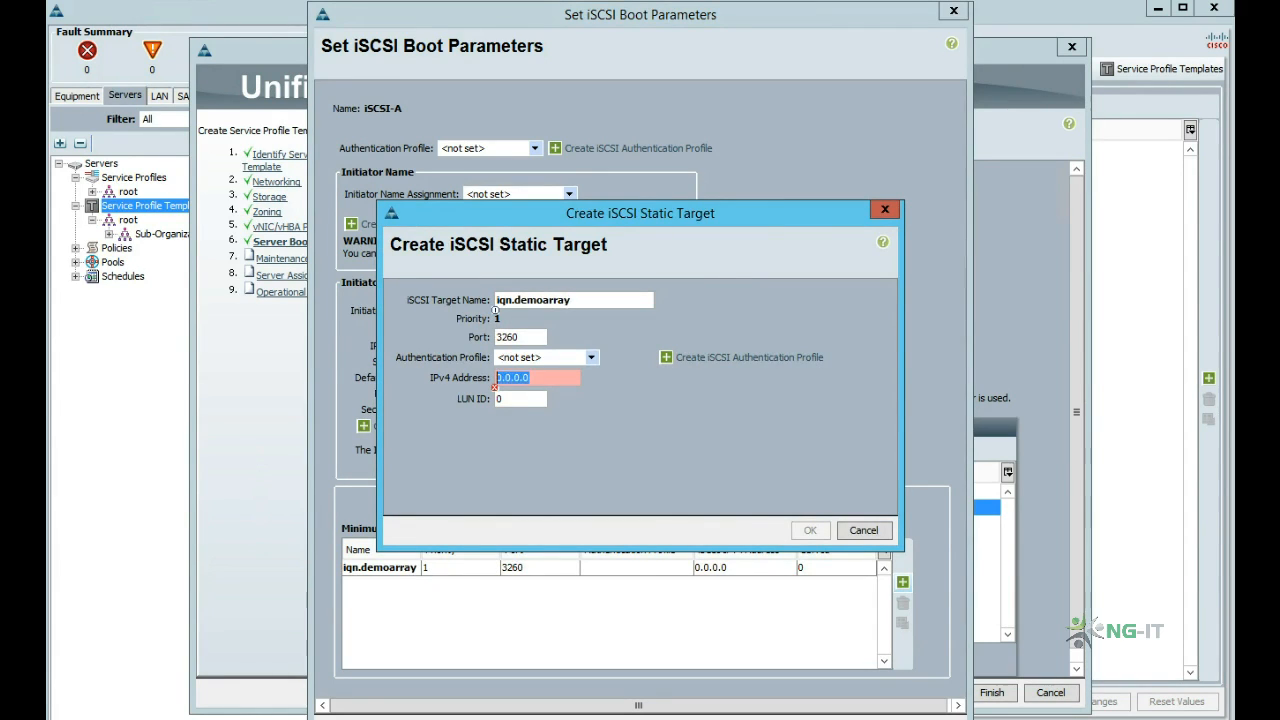
text(192.168.101.101)
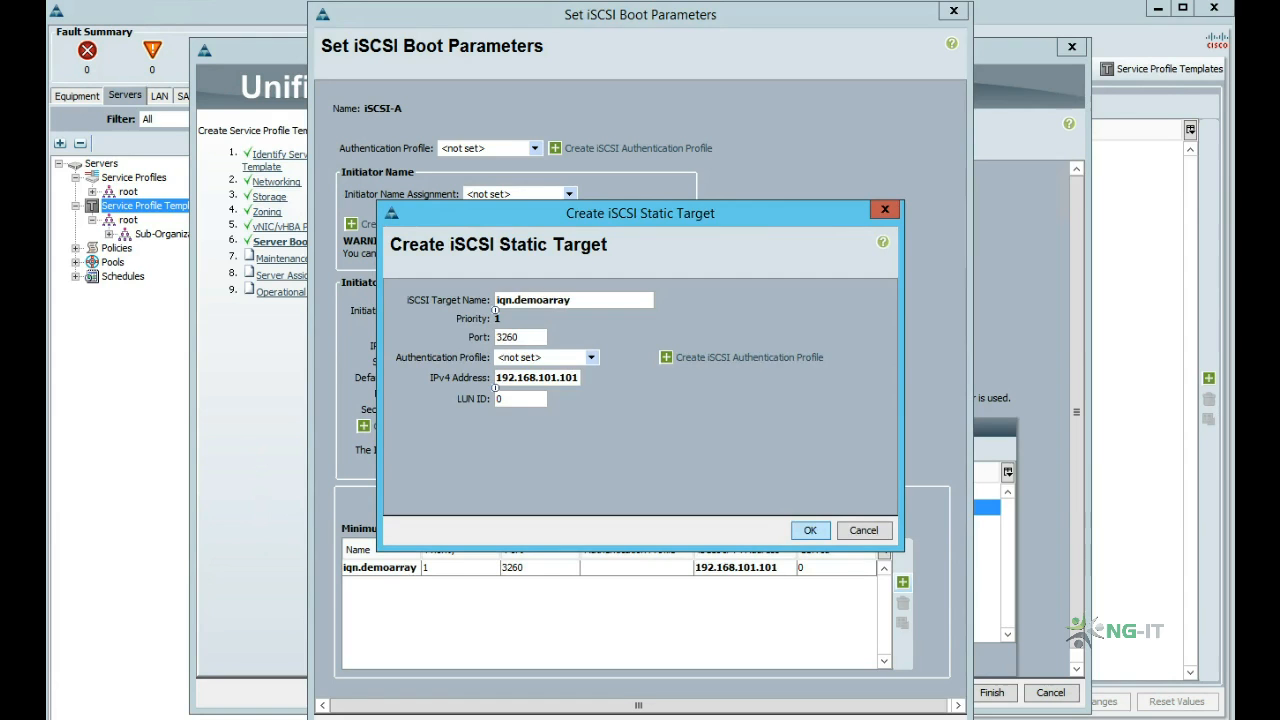
click(810, 530)
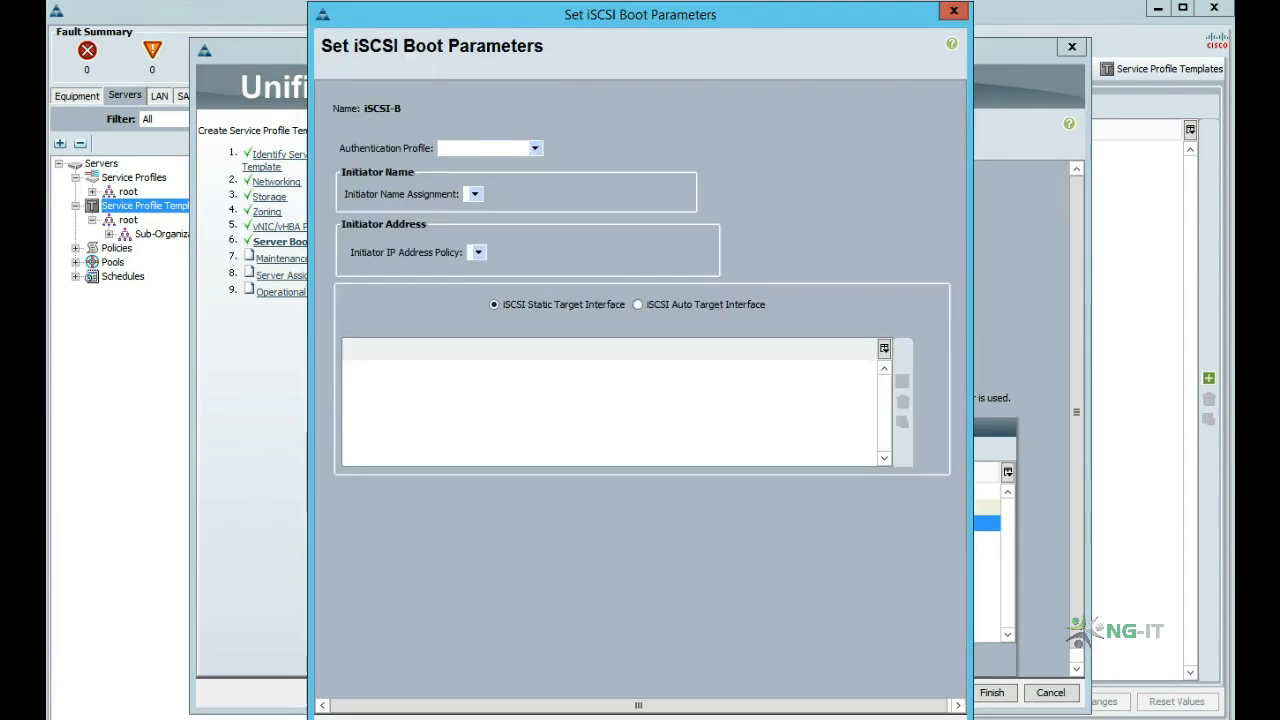
Give iSCSI-B the static target iqn.demoarray at 192.168.101.10
click(884, 348)
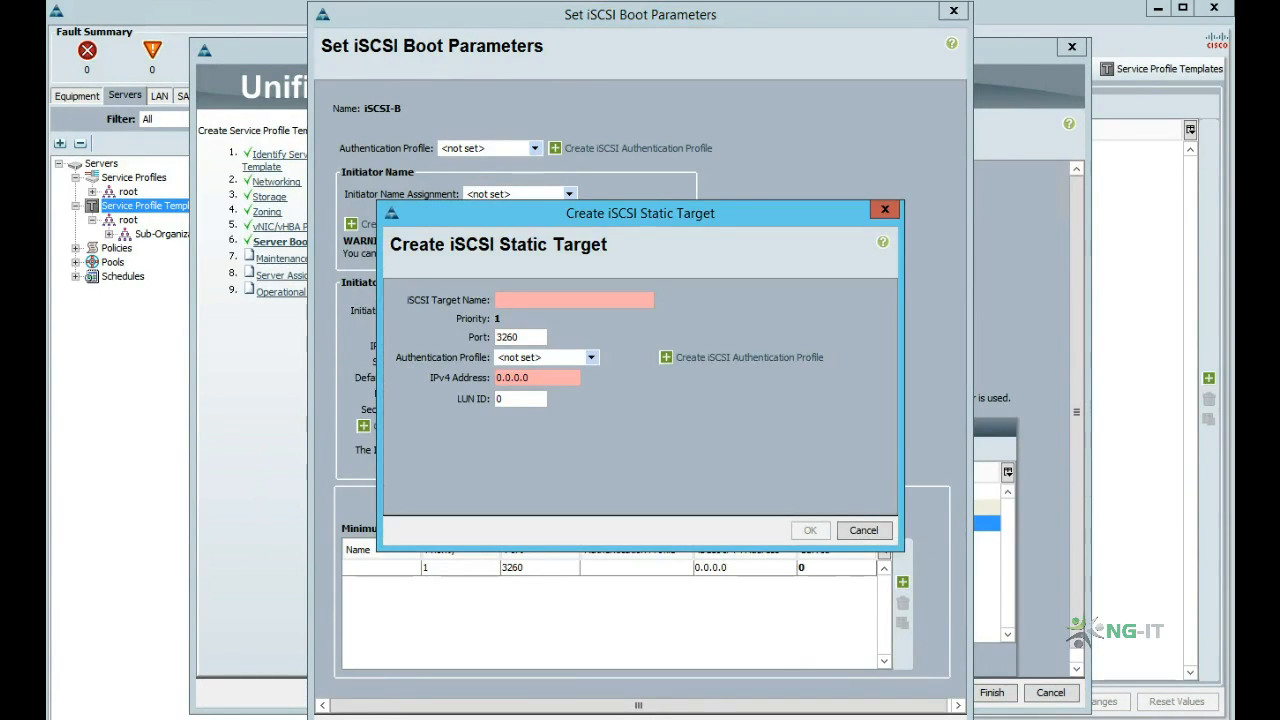
text(iqn.demoarray)
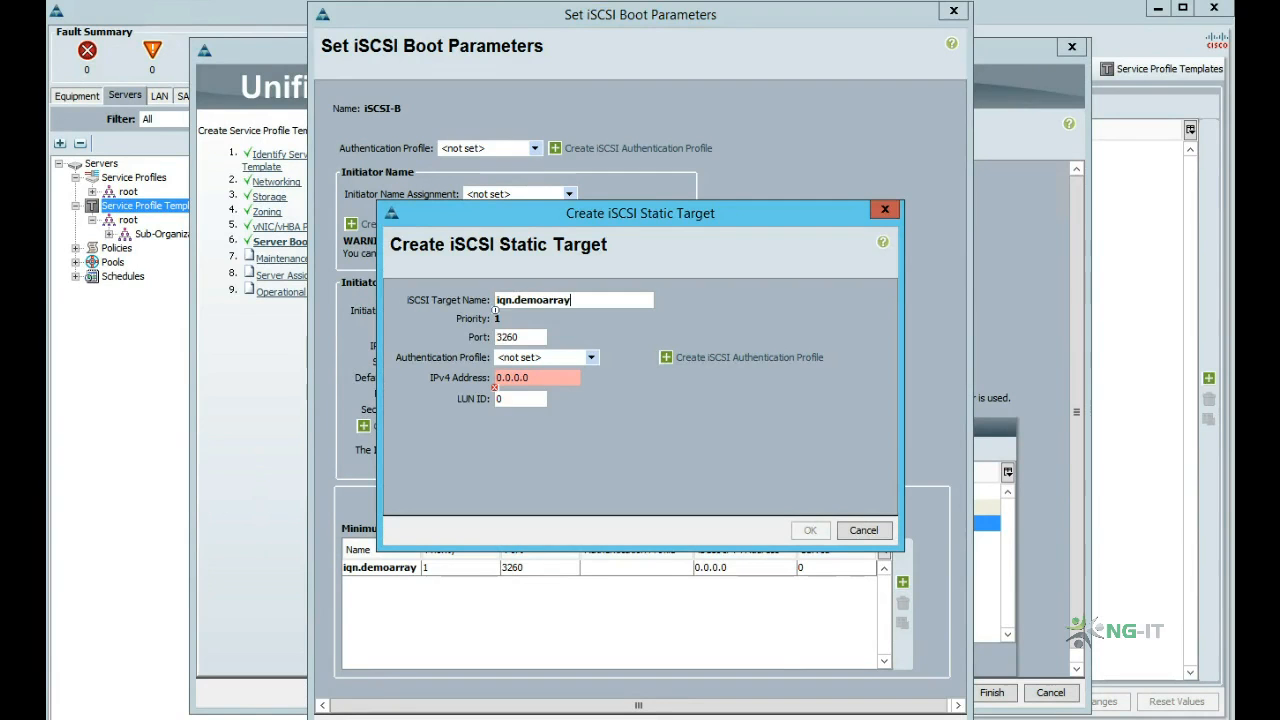
text(192.168.101.10)
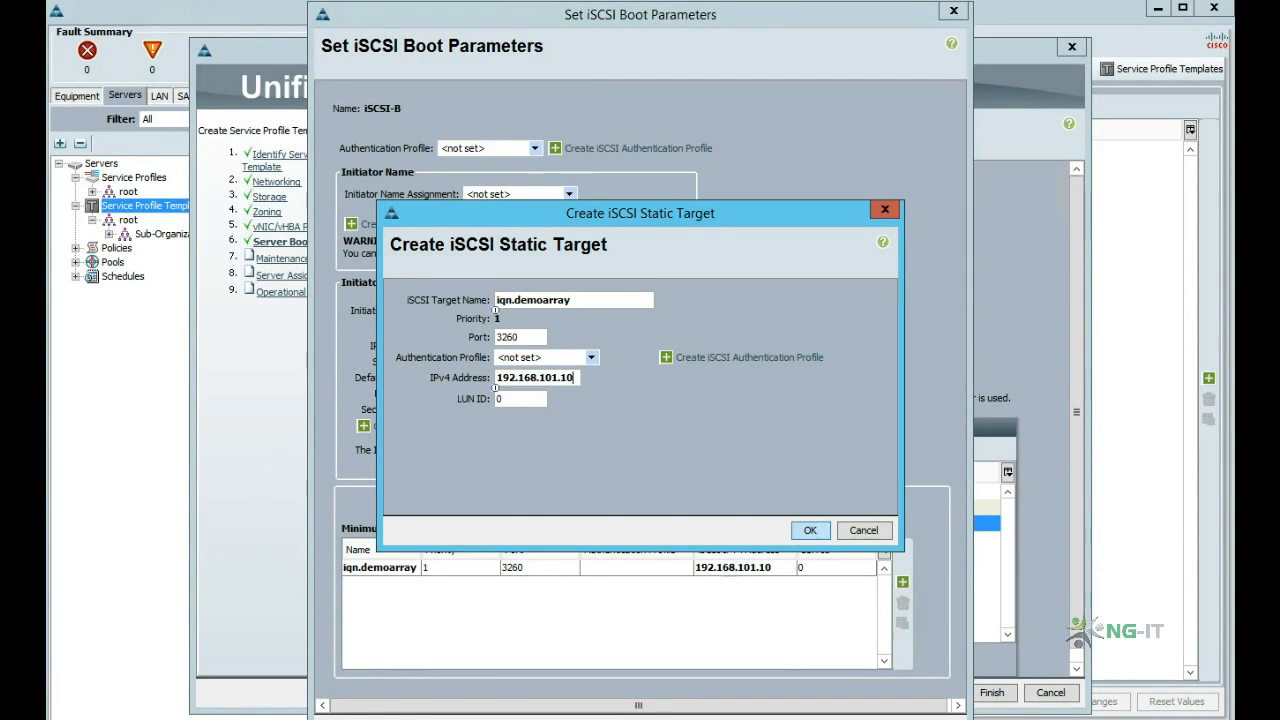
click(810, 530)
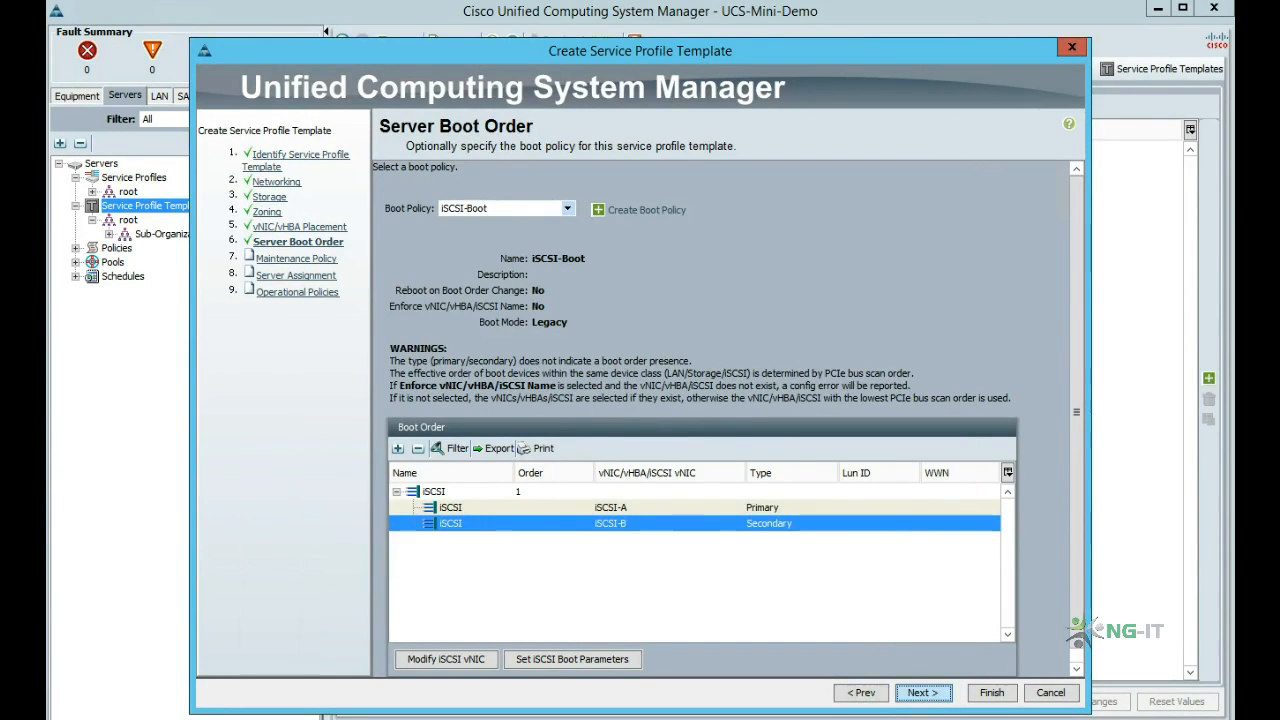
Assign servers from vSphere-Demo-Pool and move on to operational policies with ESX-Policy BIOS
click(920, 692)
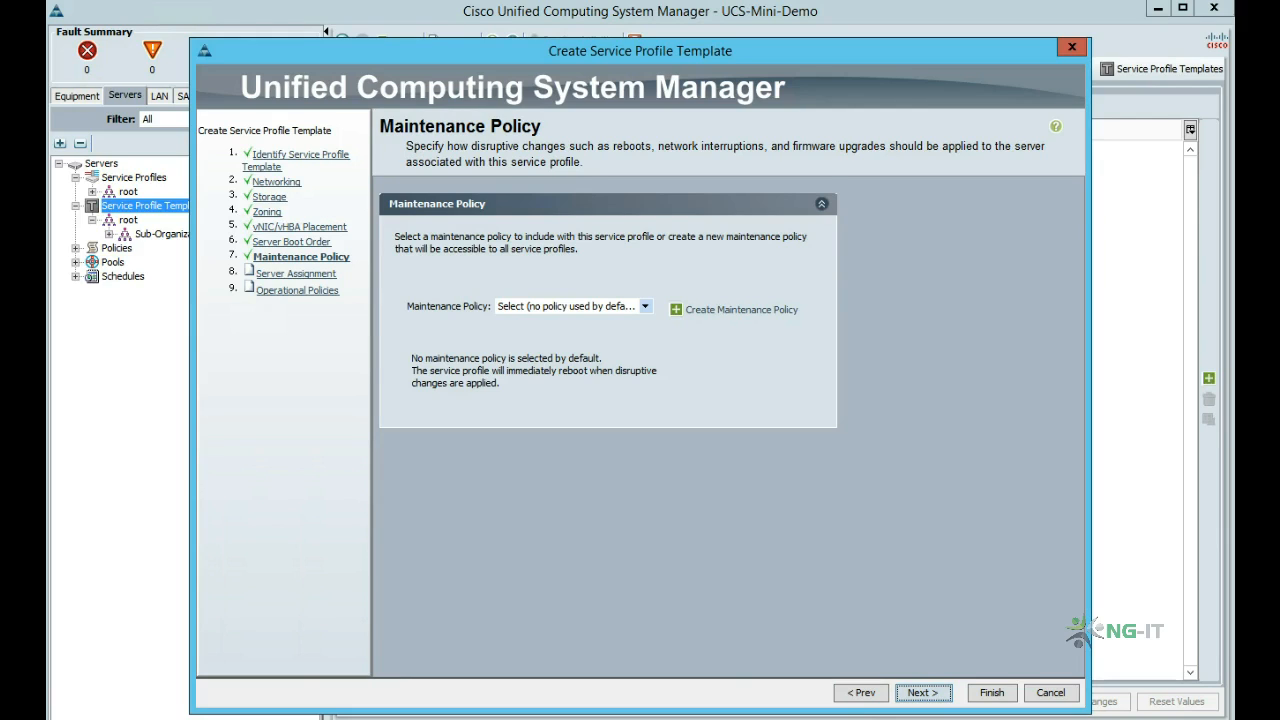
click(644, 306)
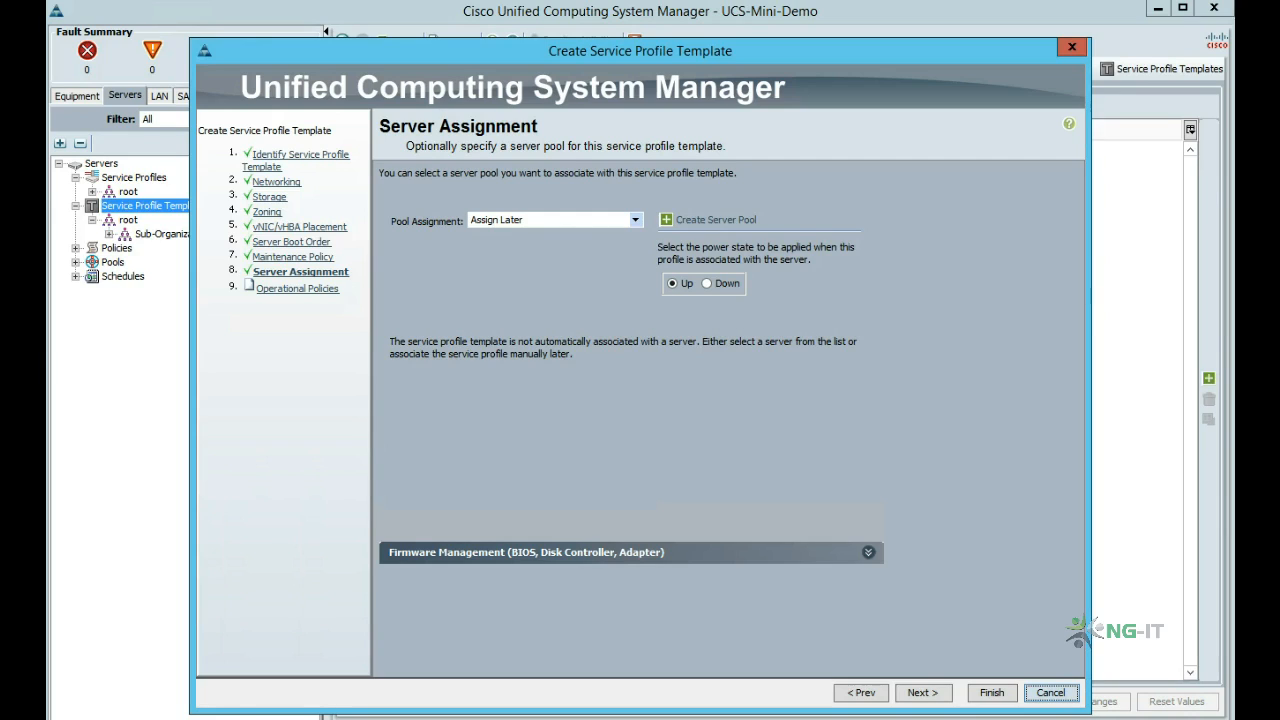
click(634, 218)
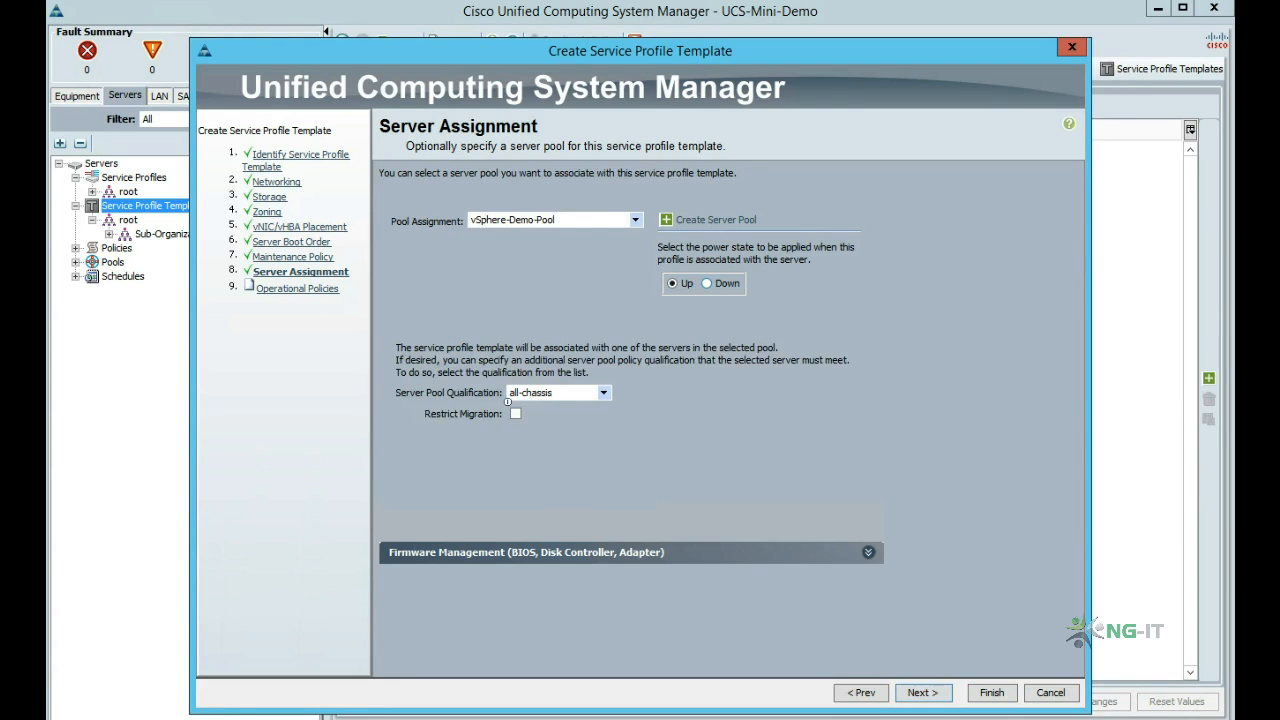
click(920, 692)
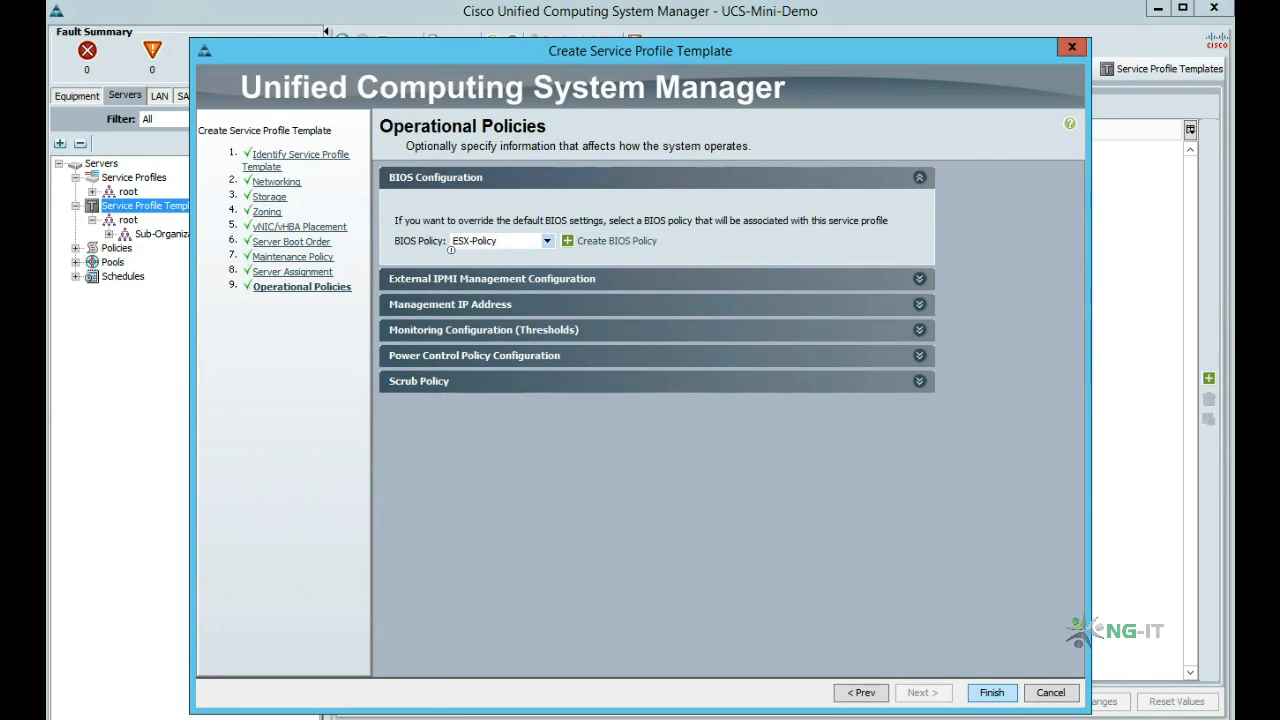
Finish the vSphere5 template and acknowledge the creation success message
click(992, 692)
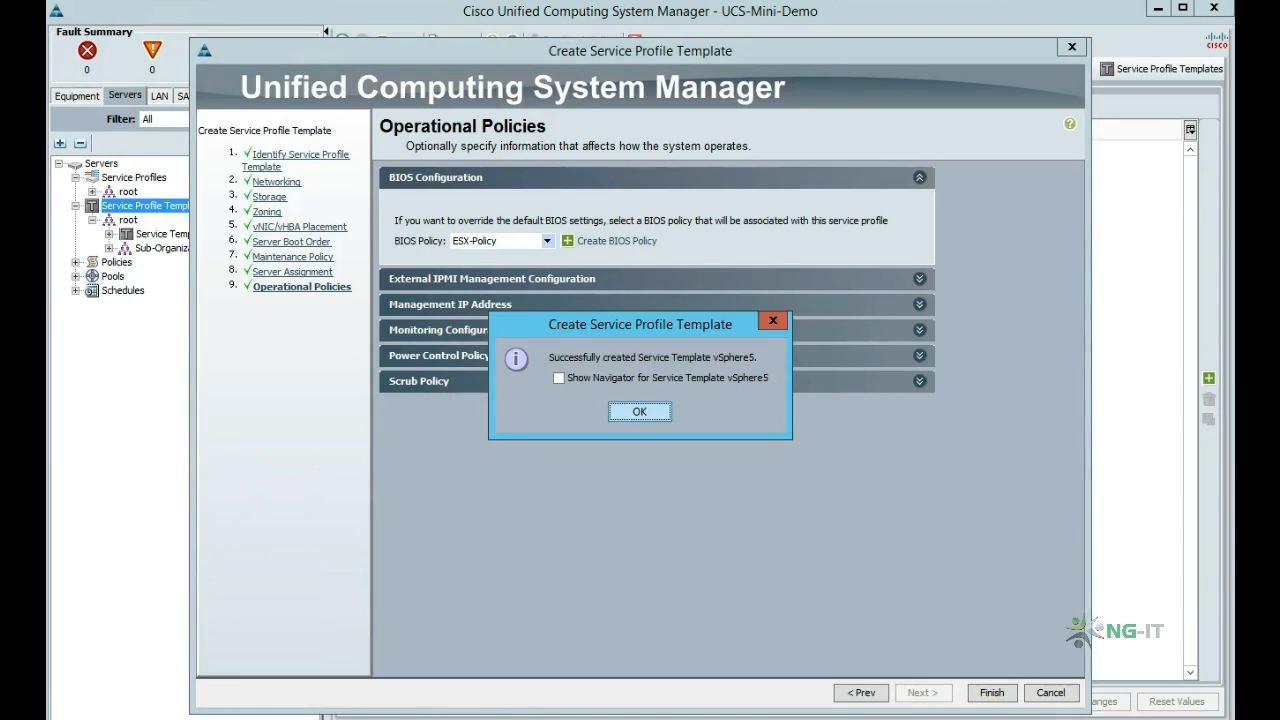
click(640, 412)
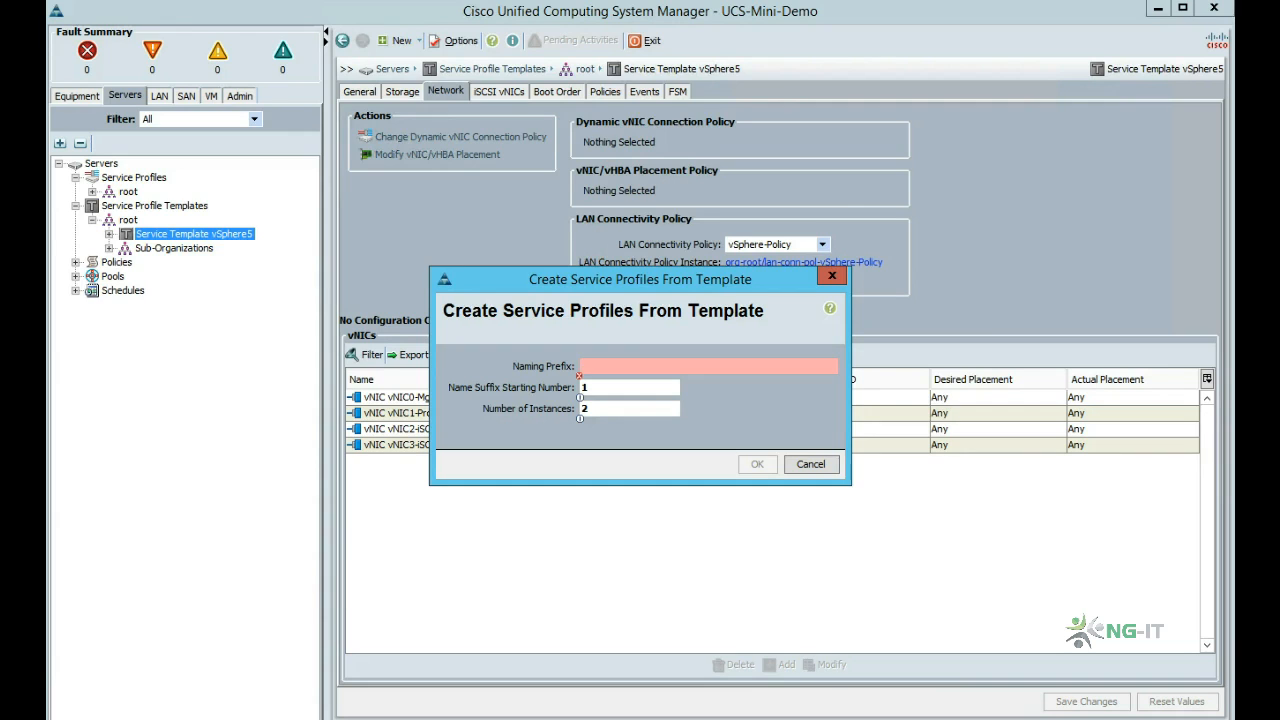
Create two profiles with prefix esxhost and check Chassis 1 servers for their association
text(esxhost)
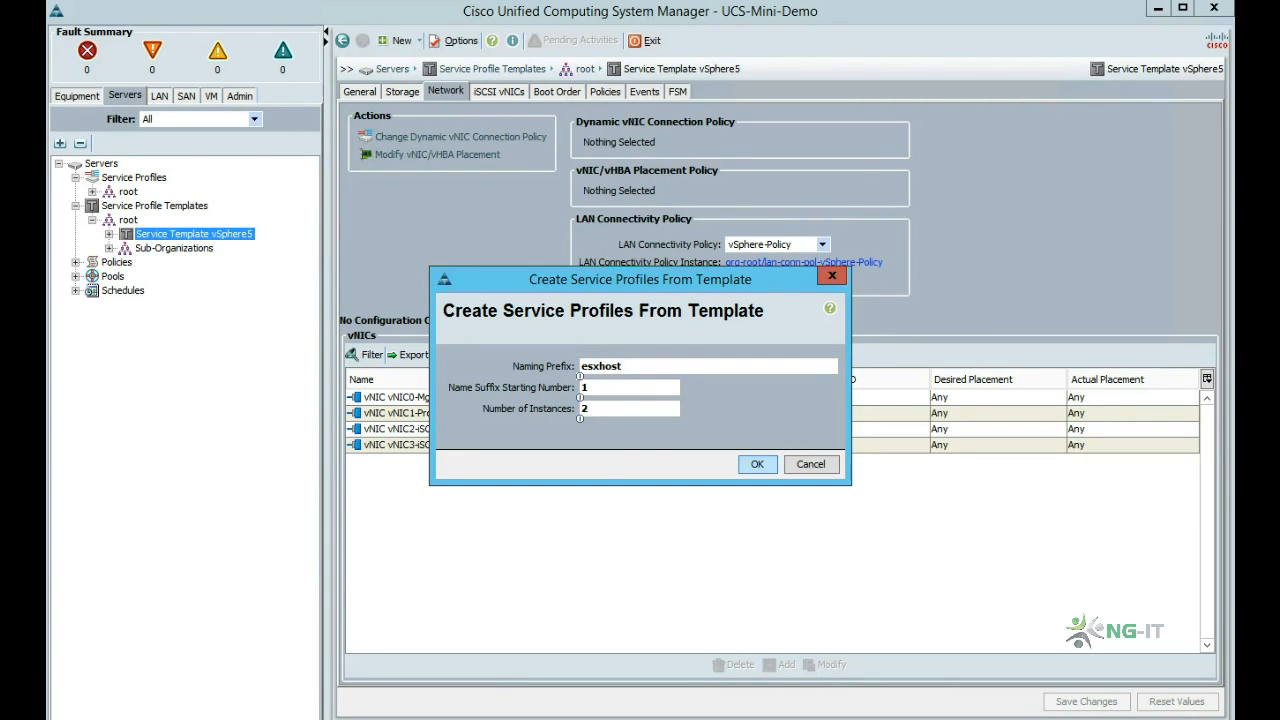
click(756, 464)
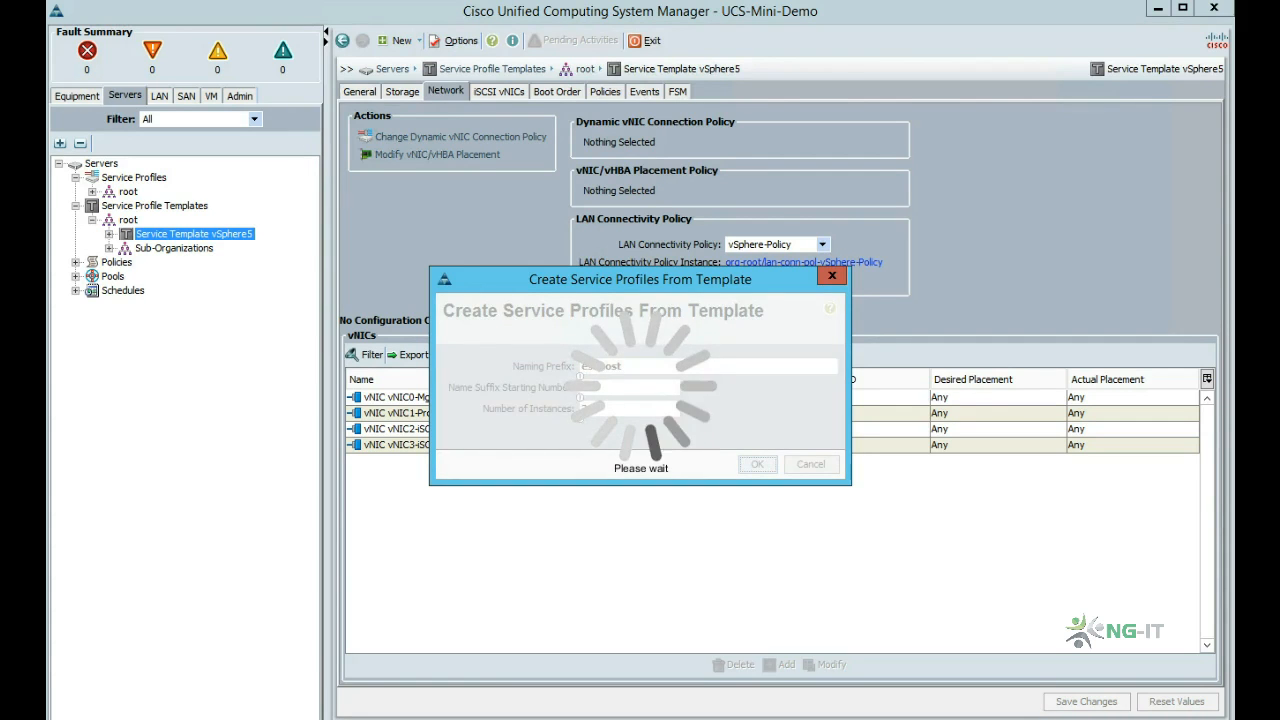
click(556, 92)
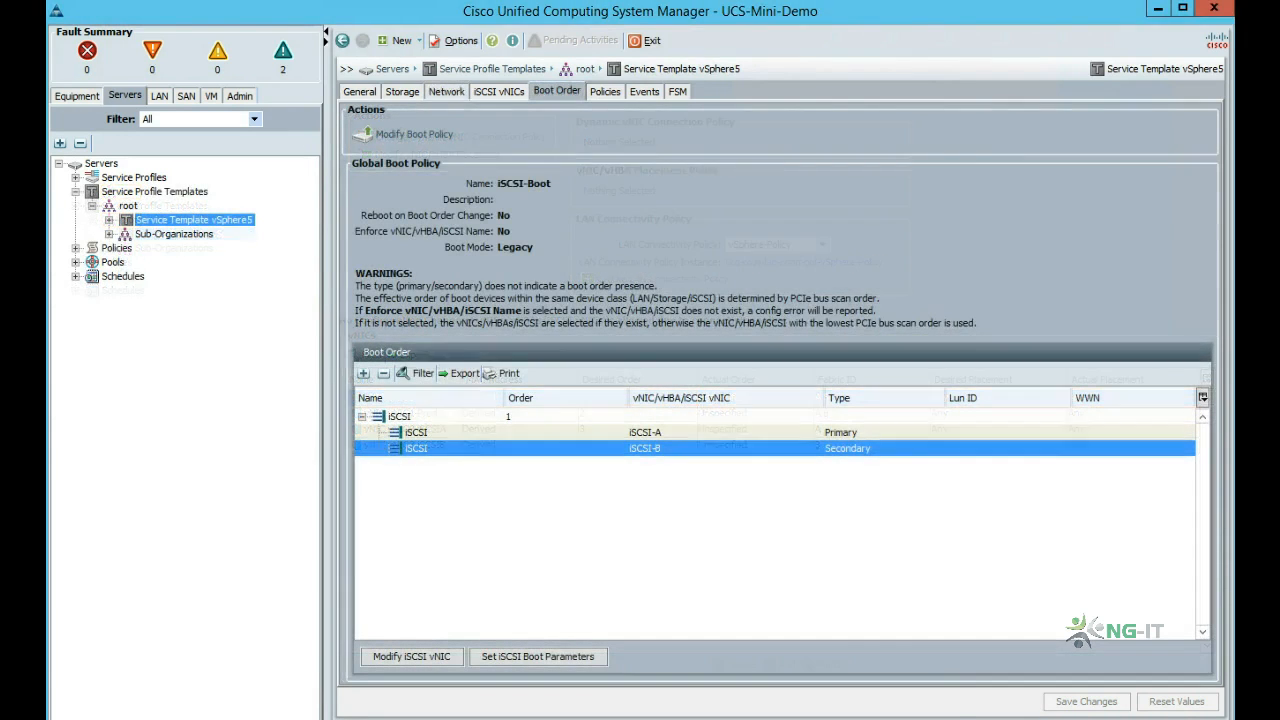
click(76, 176)
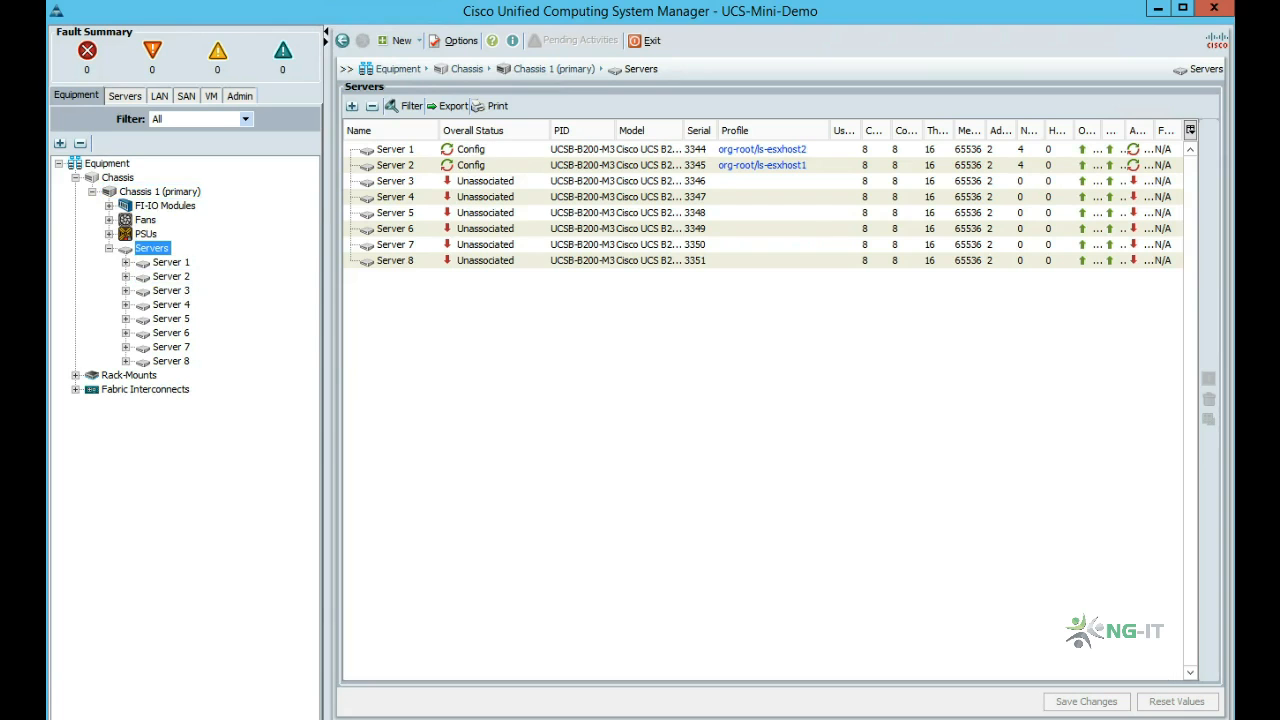
Return to the vSphere5 service template in the Servers navigation tree
click(124, 96)
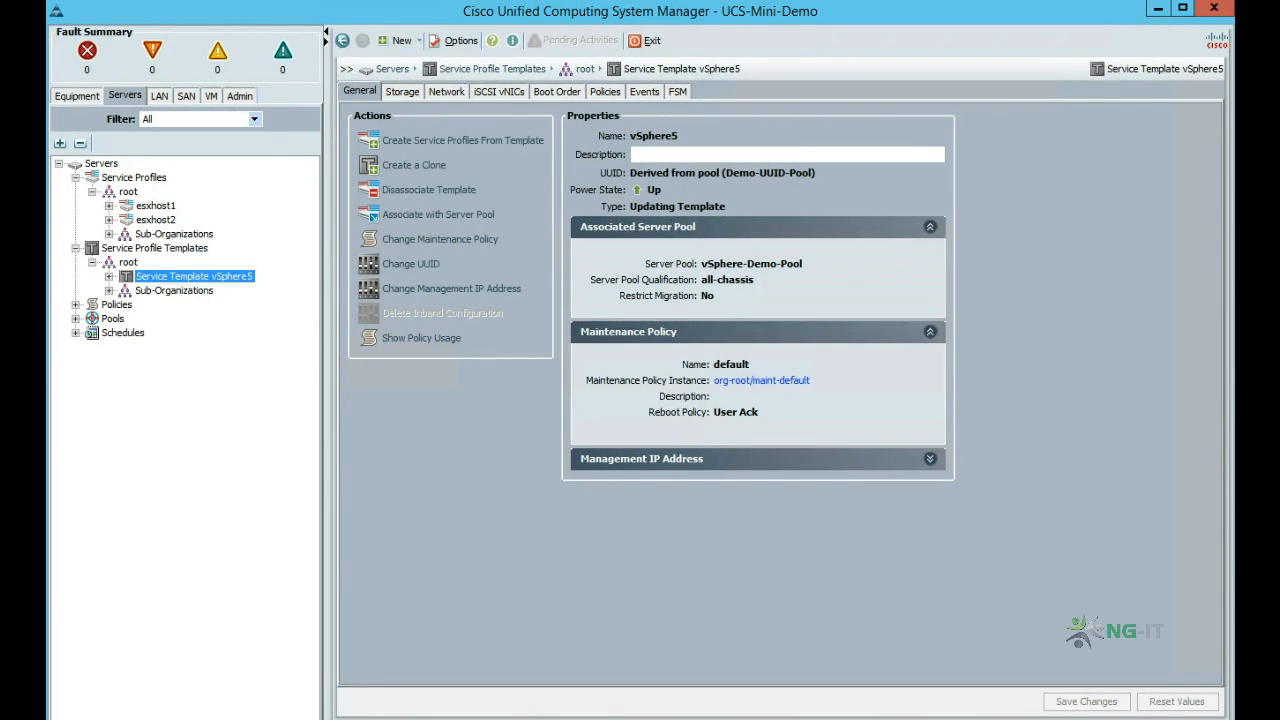
View the template's four vSphere-Policy vNICs, compare with esxhost1's assigned MACs, then return to the template's network settings
click(444, 92)
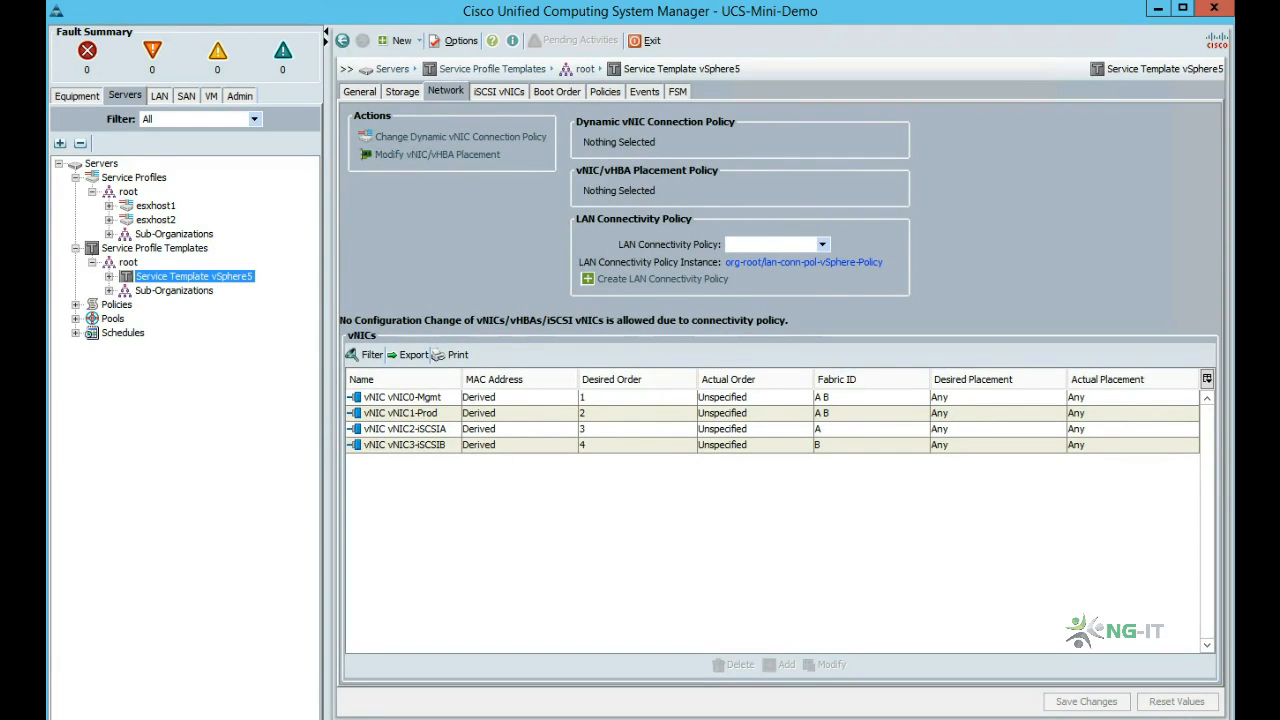
click(156, 204)
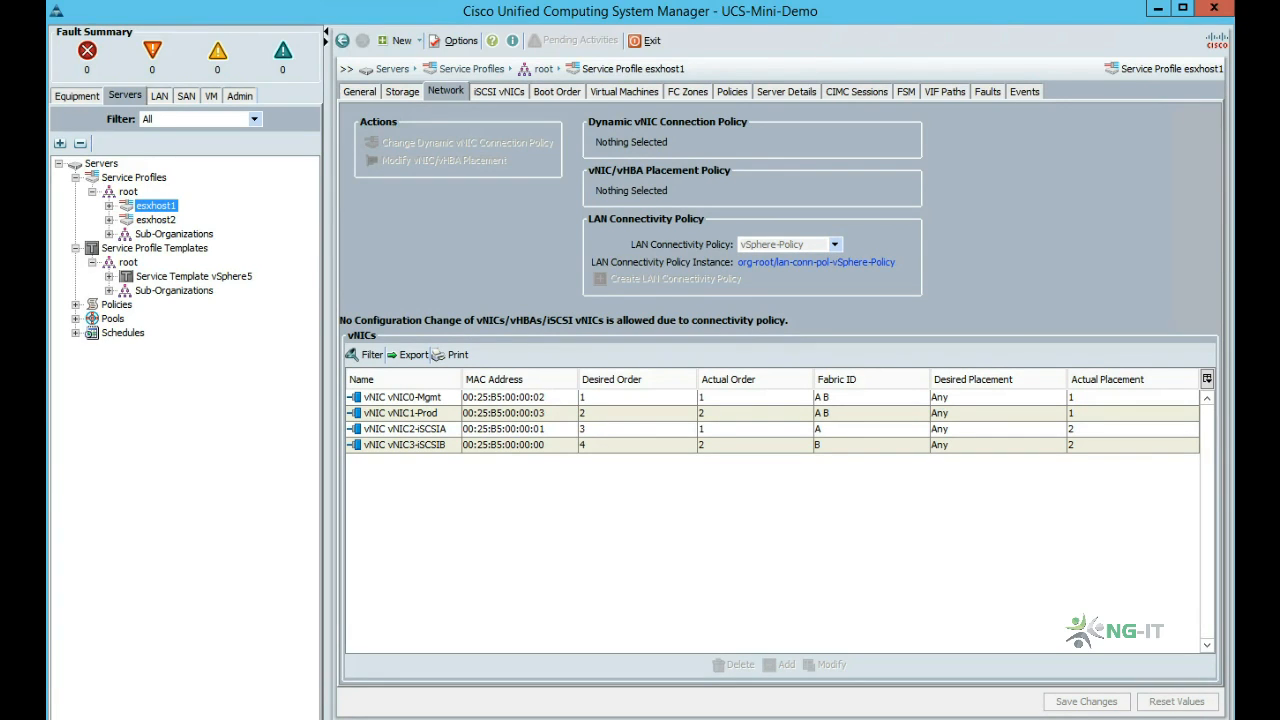
click(194, 276)
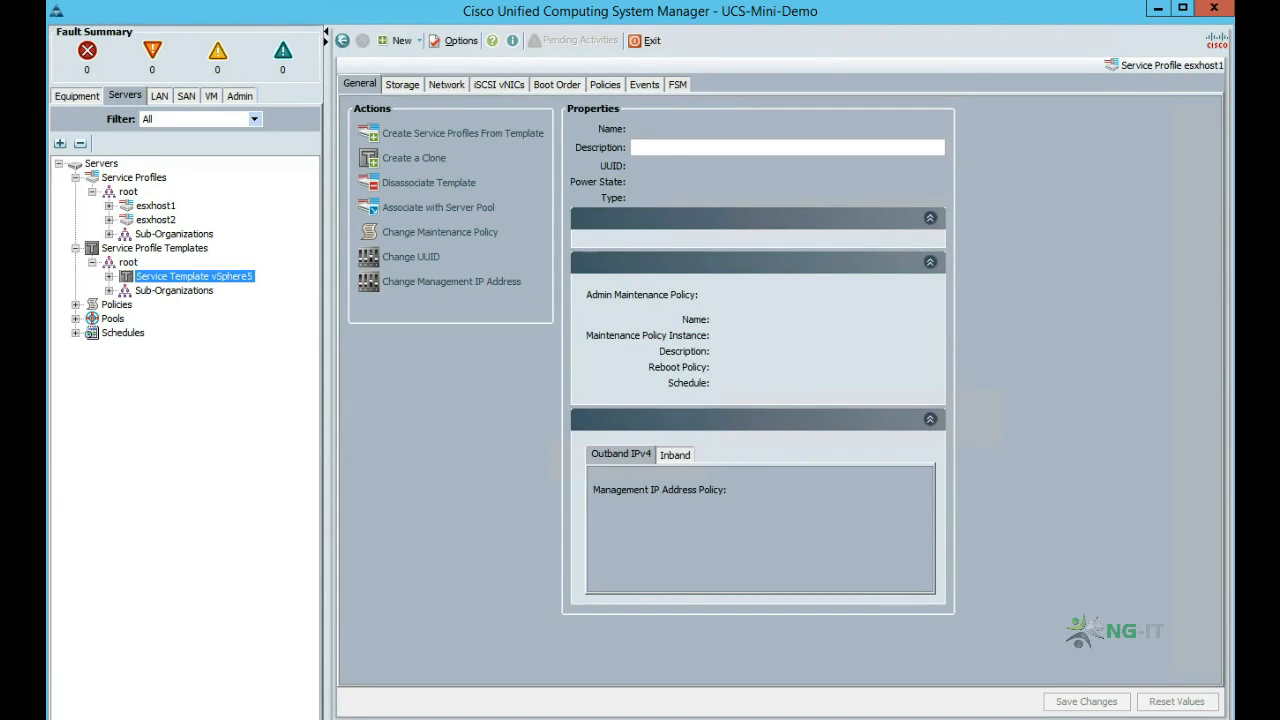
click(446, 92)
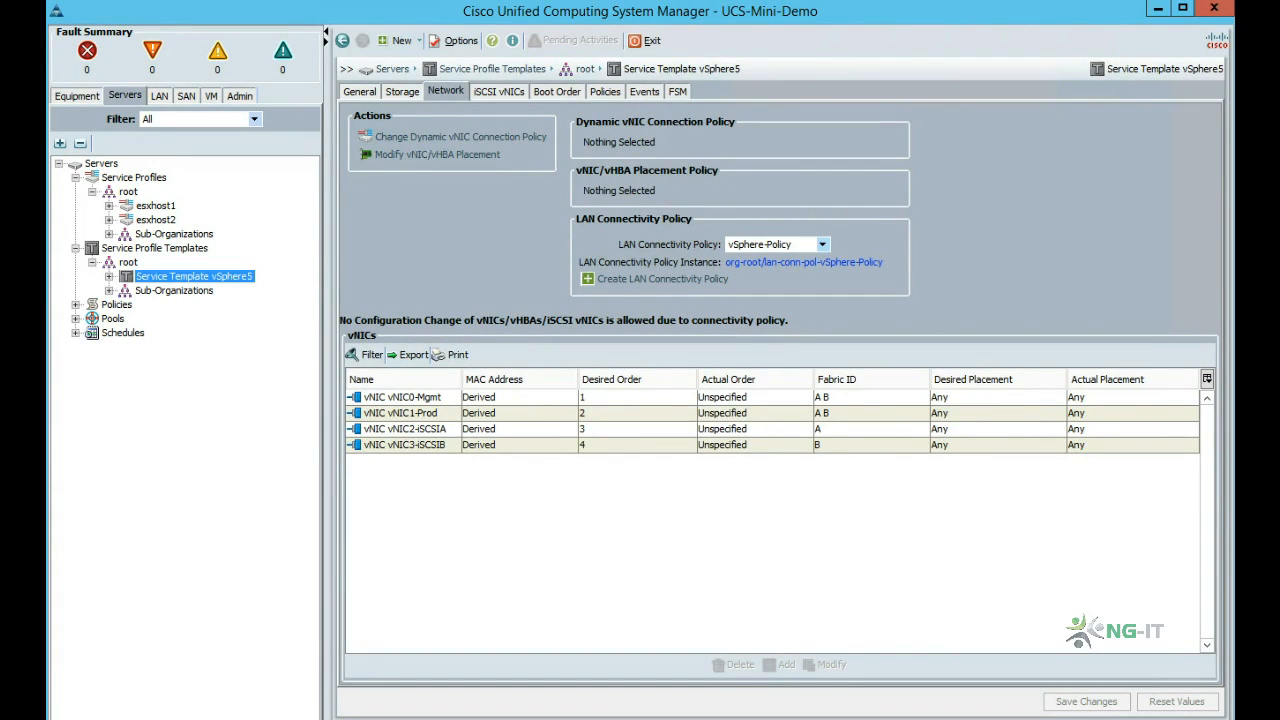
Change the template's LAN Connectivity Policy to vSphere-DMZ and save, confirming the modification message
click(822, 244)
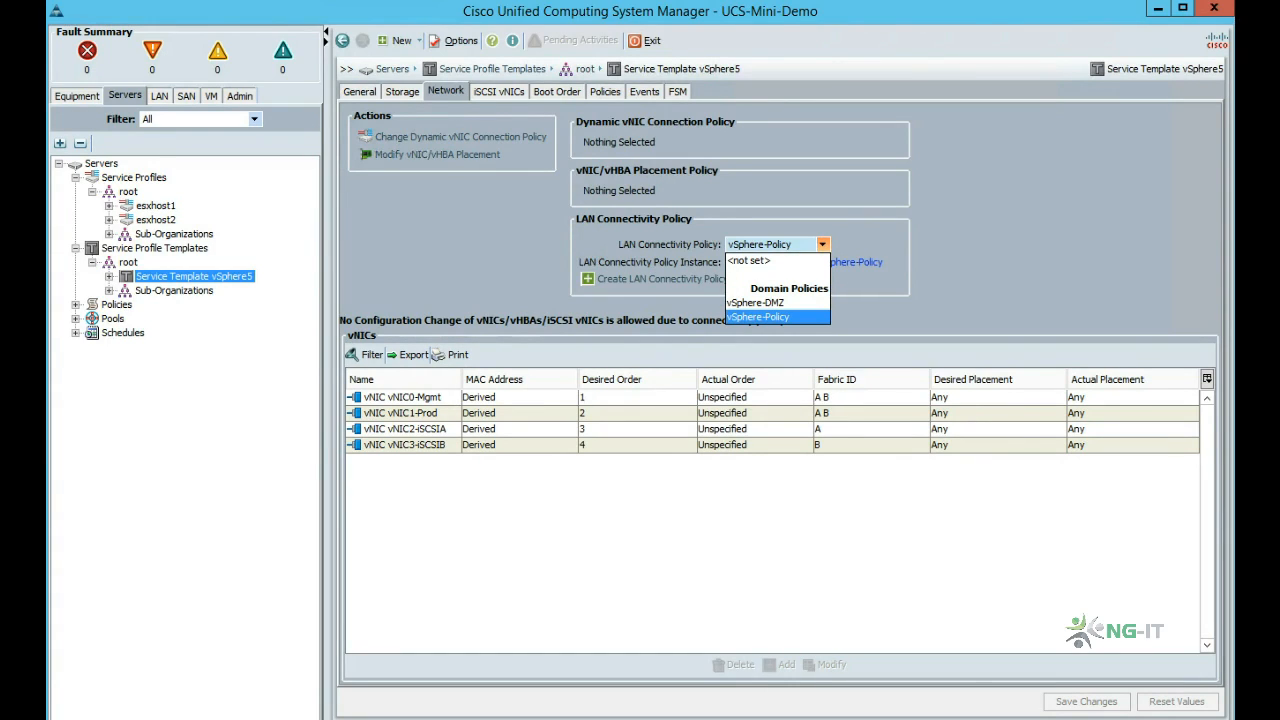
mouse_move(758, 302)
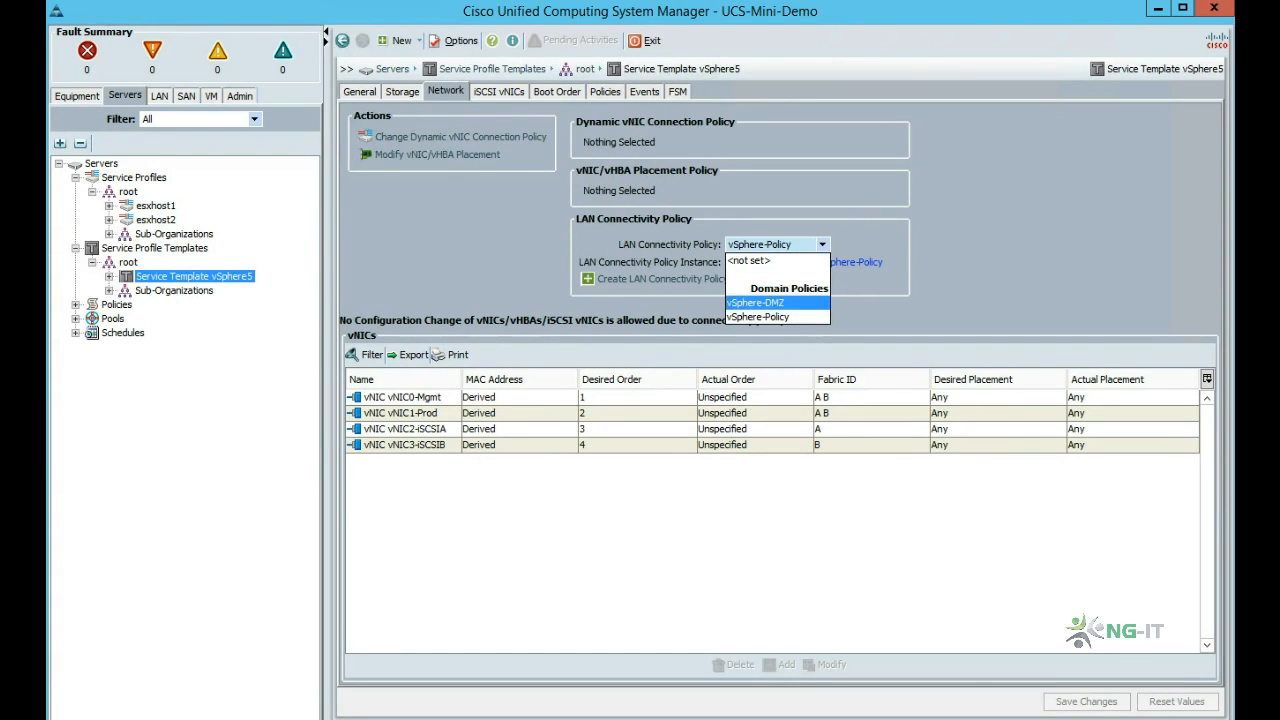
click(756, 302)
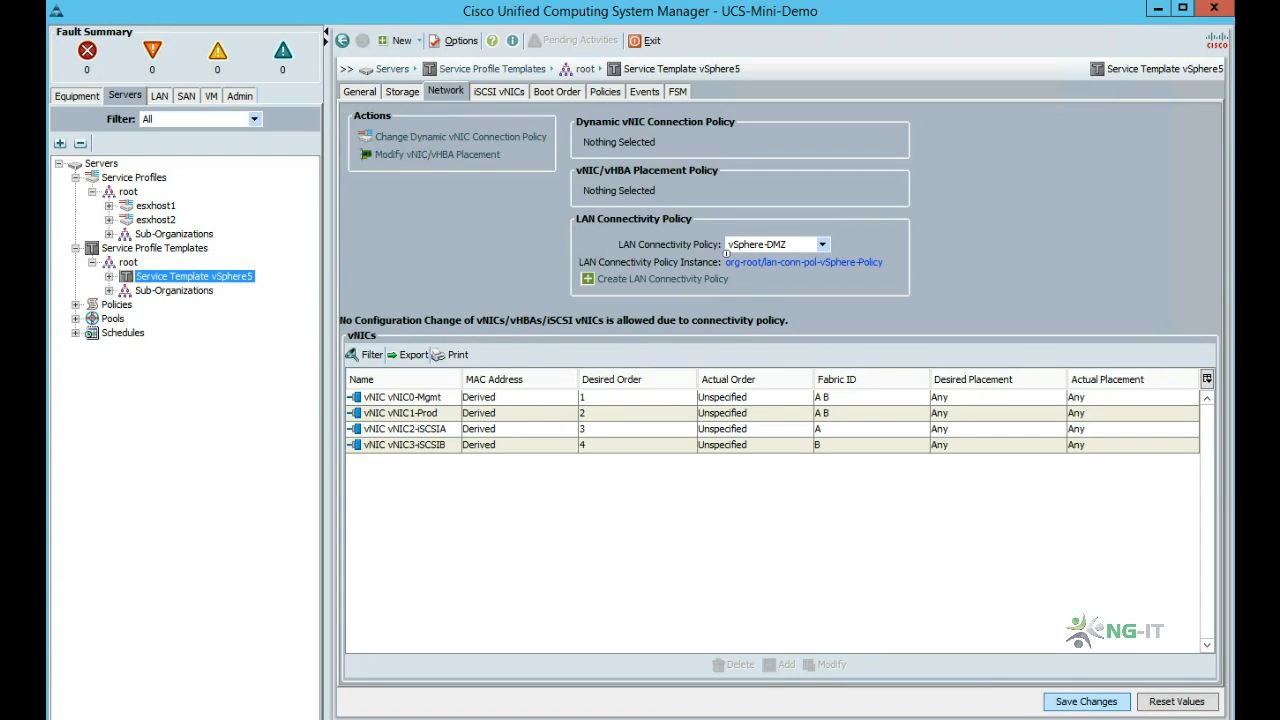
click(1084, 700)
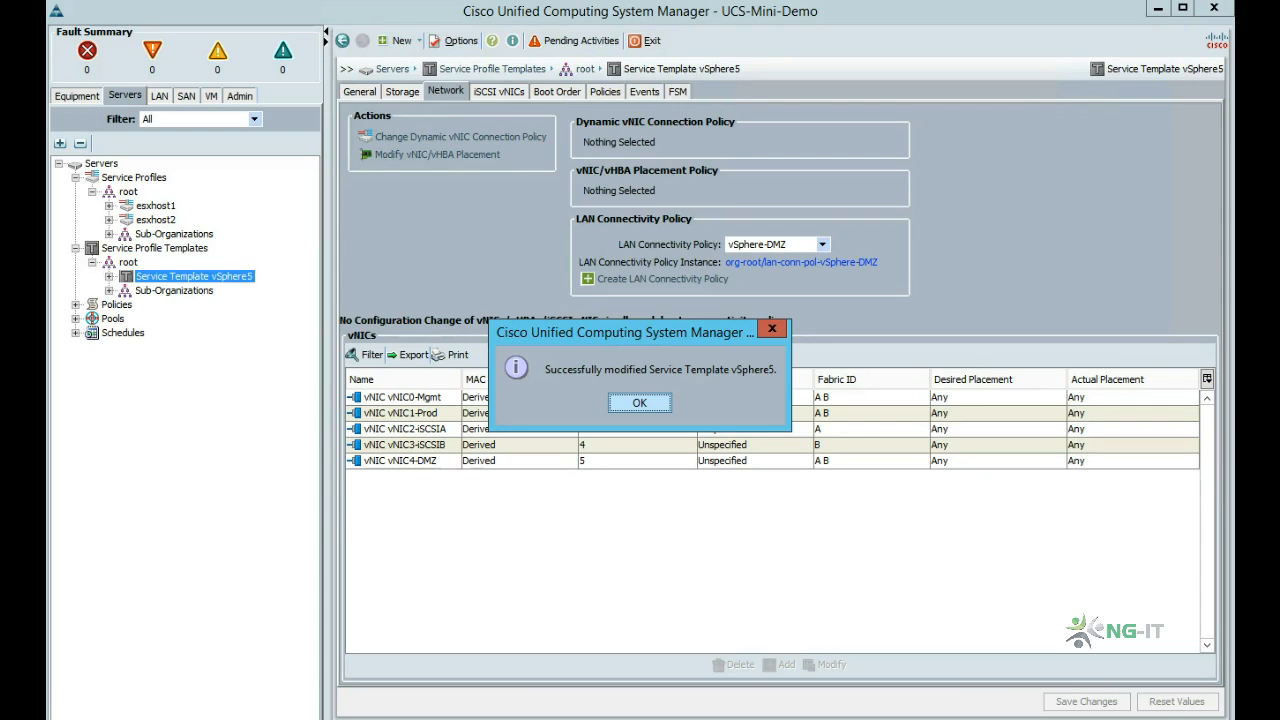
click(640, 402)
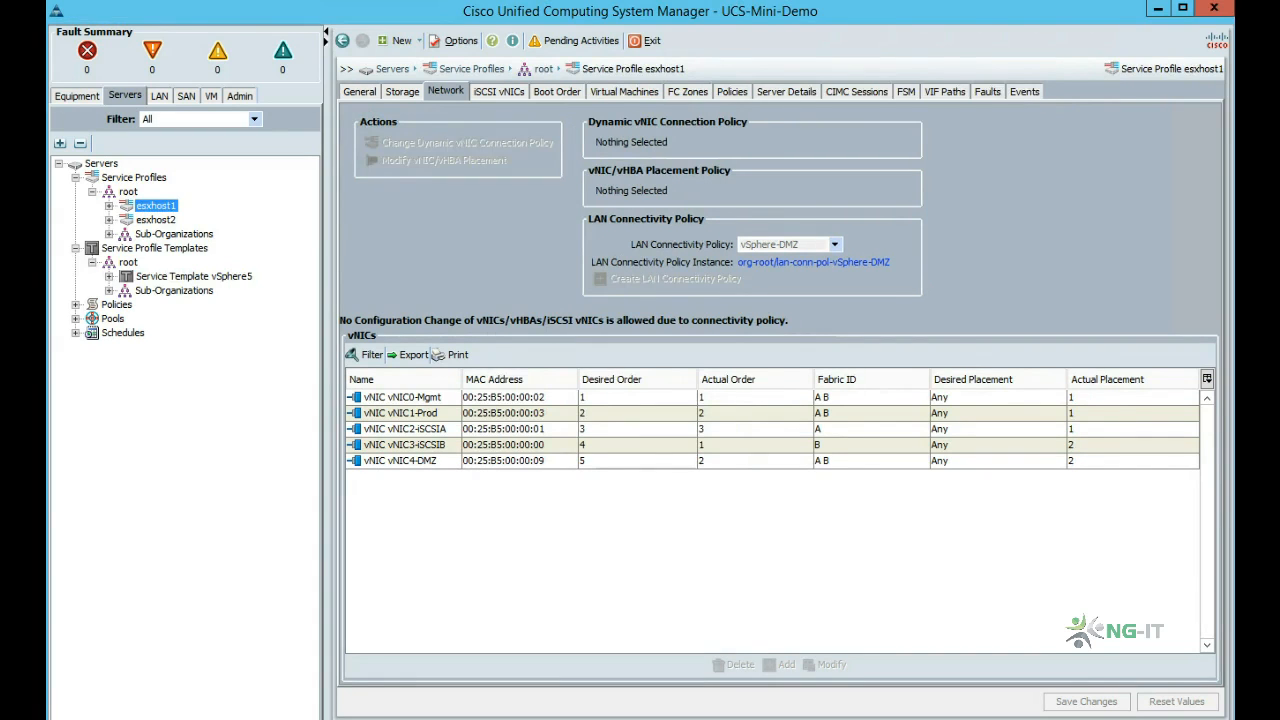